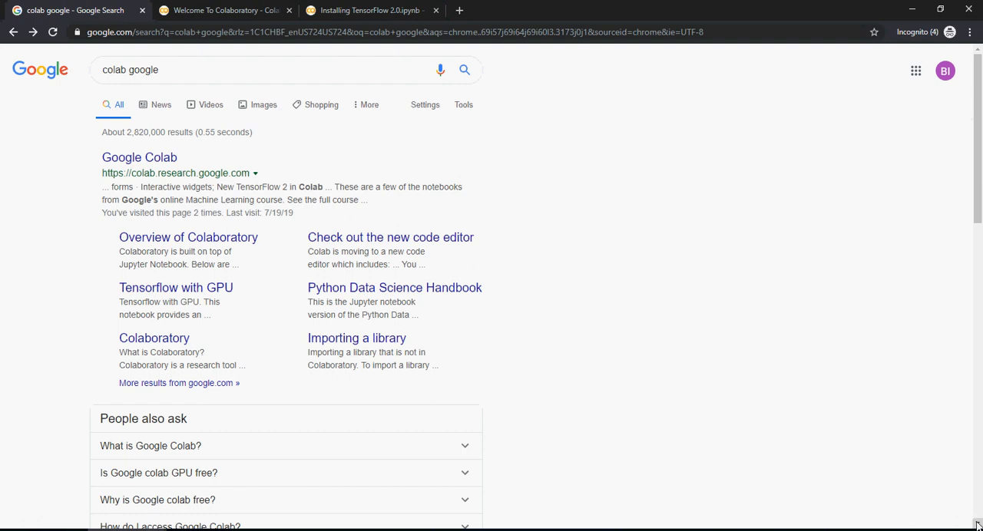
mouse_move(278, 218)
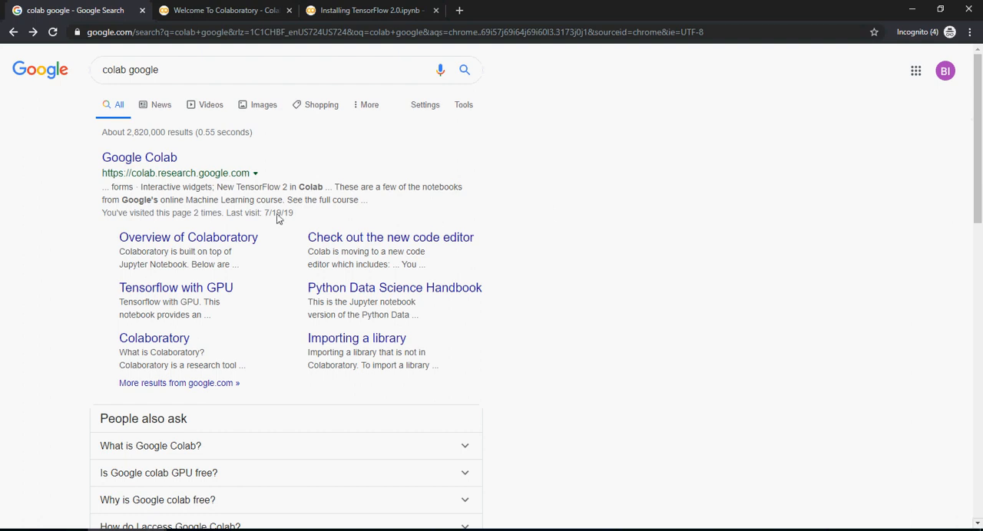
mouse_move(157, 178)
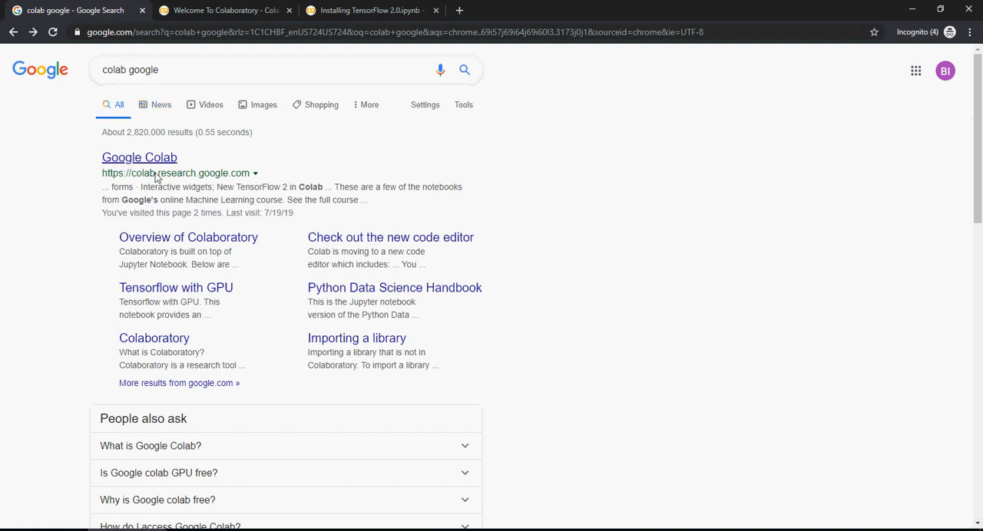
mouse_move(140, 172)
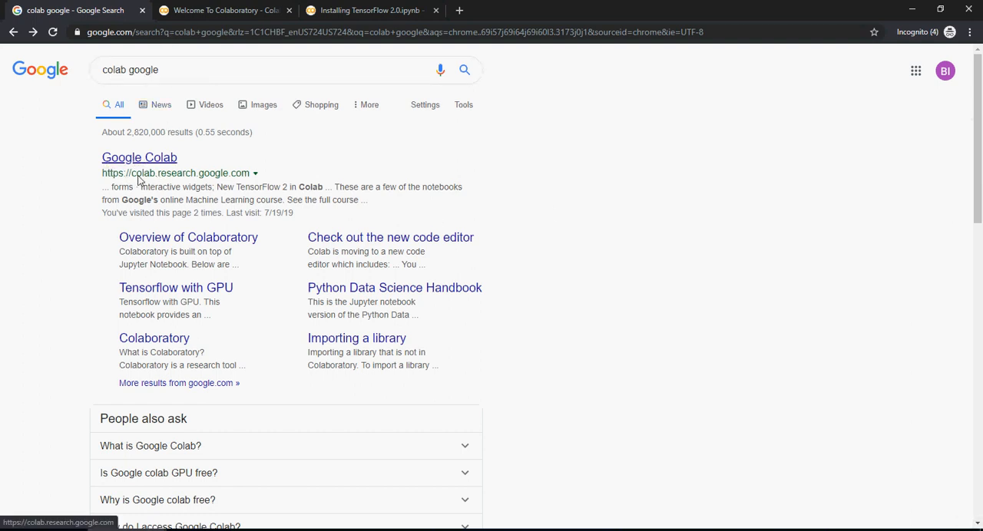
mouse_move(244, 181)
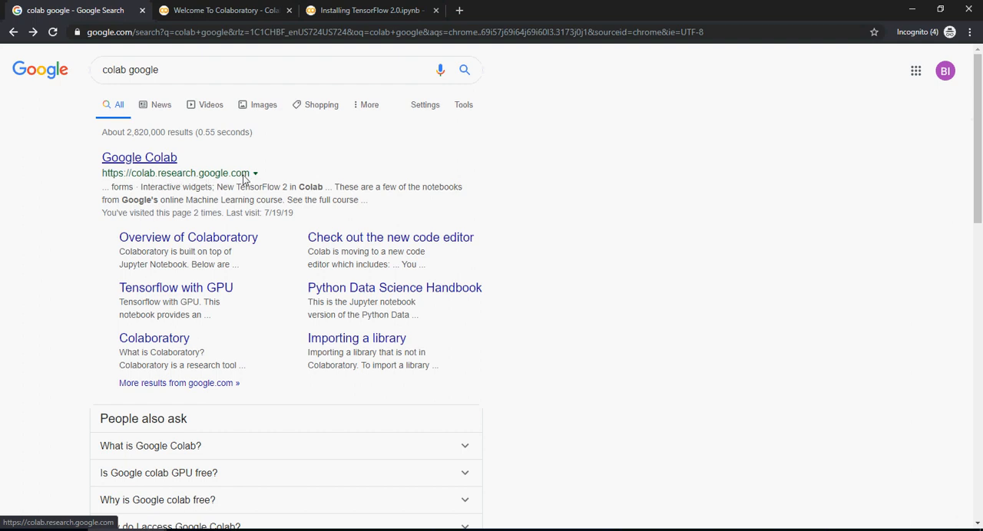
mouse_move(243, 6)
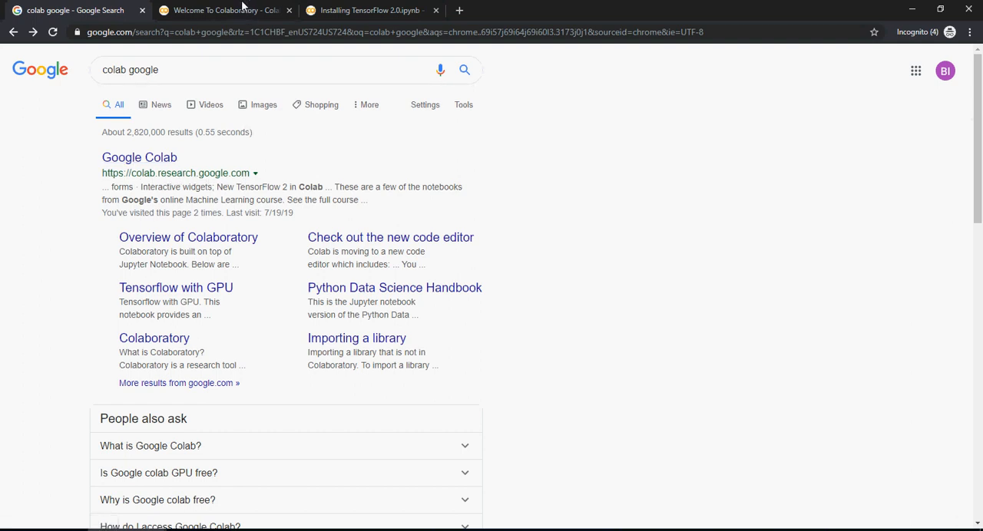
Create a new Python 3 notebook and bring up Installing TensorFlow 2.0.ipynb.
left_click(222, 10)
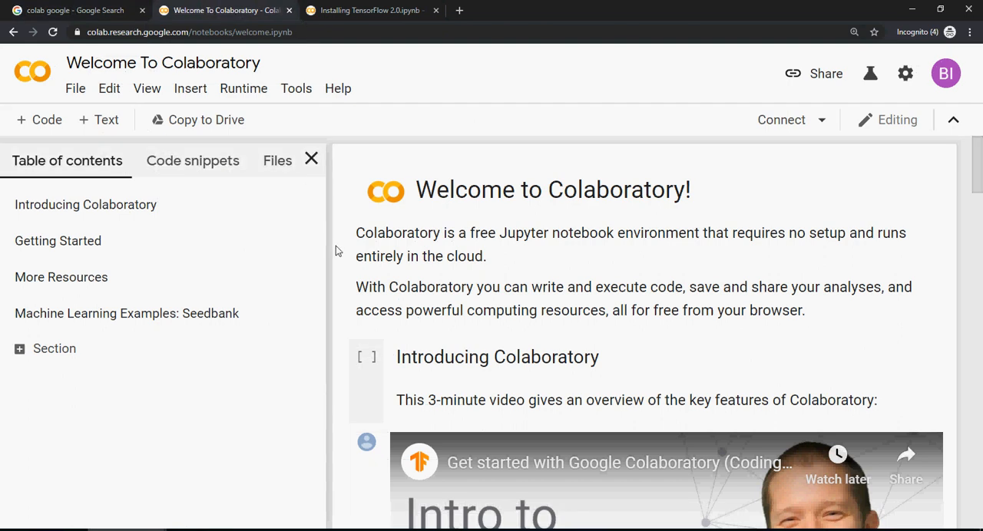
mouse_move(362, 277)
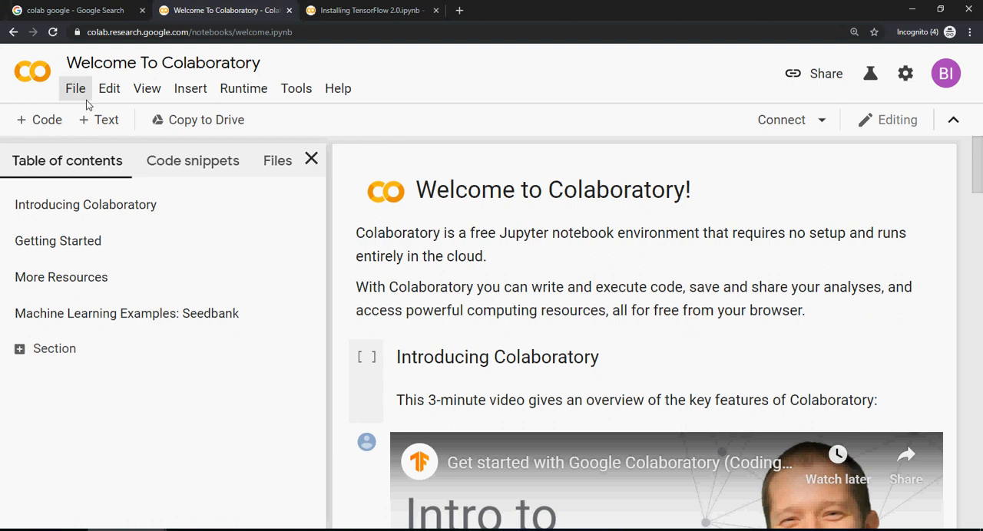
left_click(76, 87)
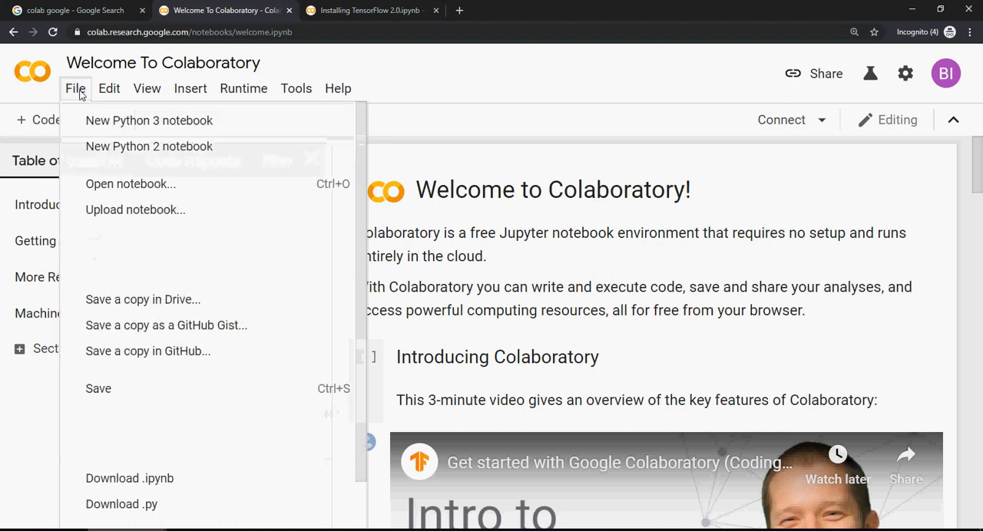
mouse_move(172, 119)
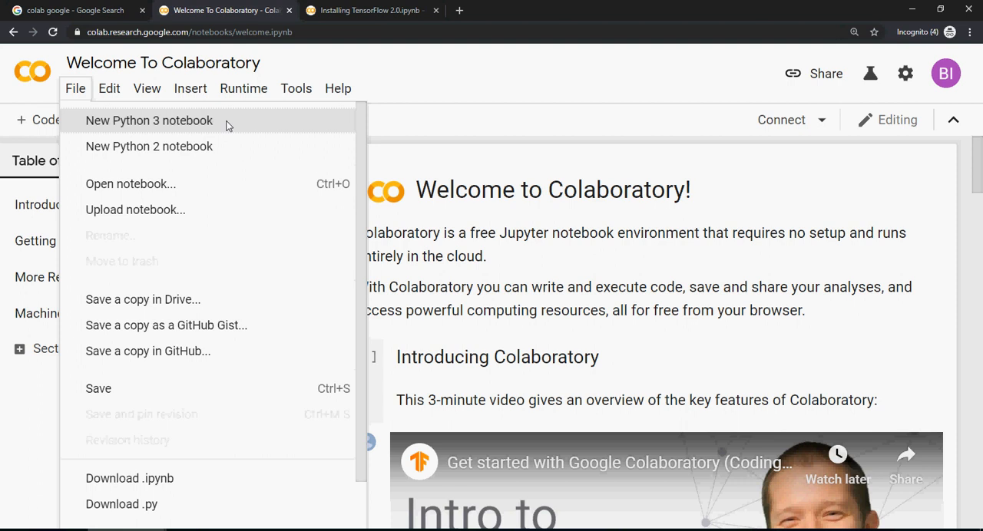
left_click(243, 88)
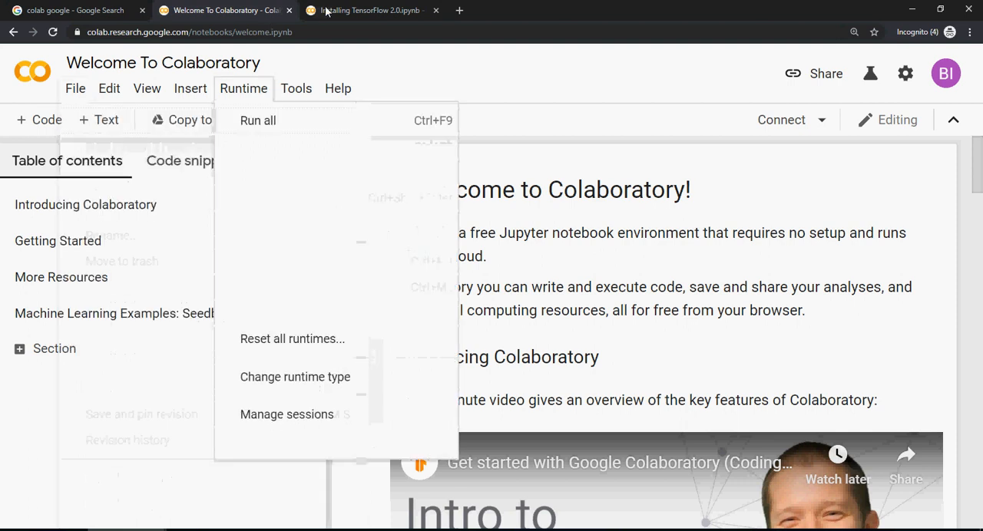
left_click(369, 9)
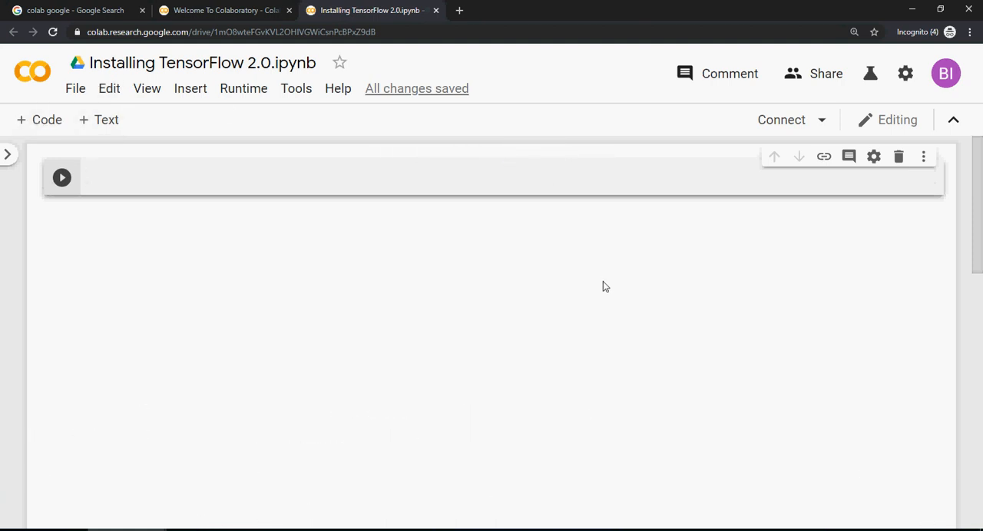
mouse_move(532, 277)
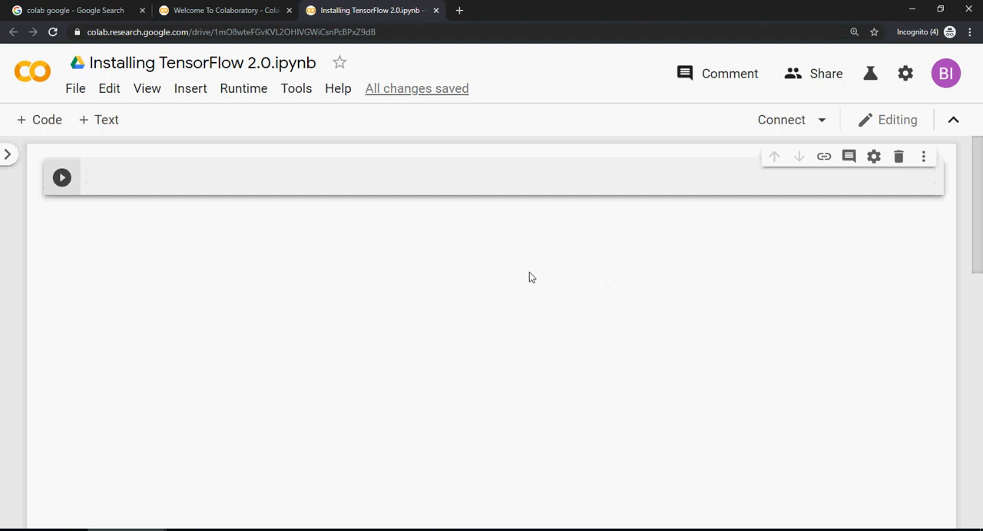
Write 'import tensorflow as tf' in the first code cell.
type("i")
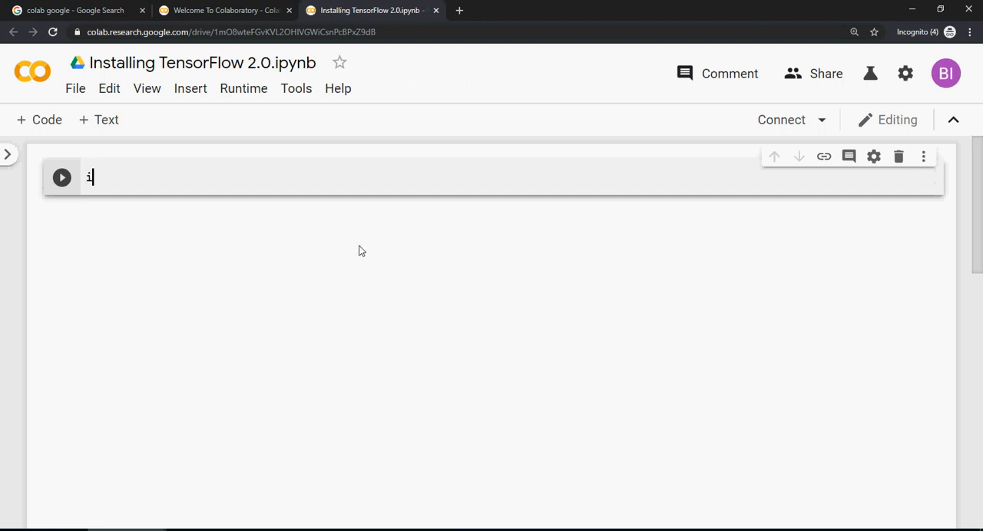
type("mport")
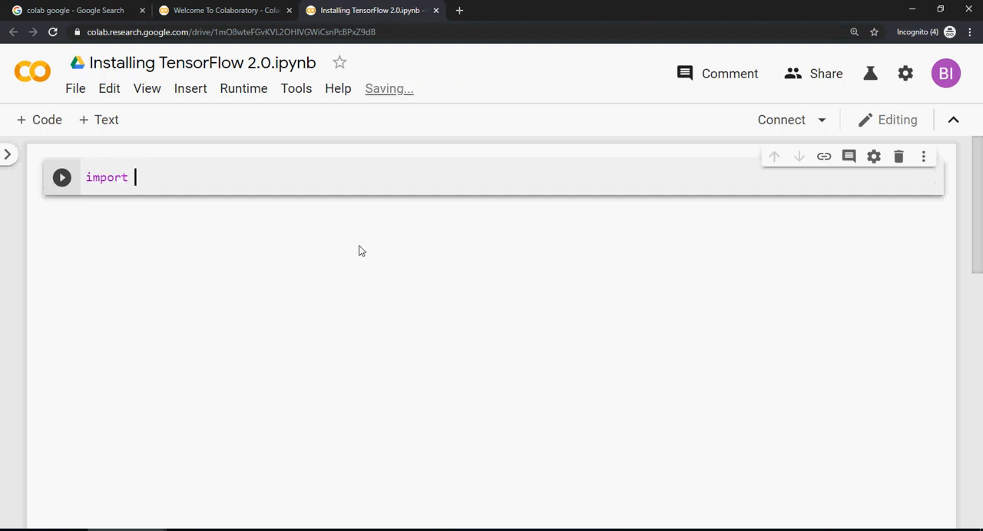
type("tens")
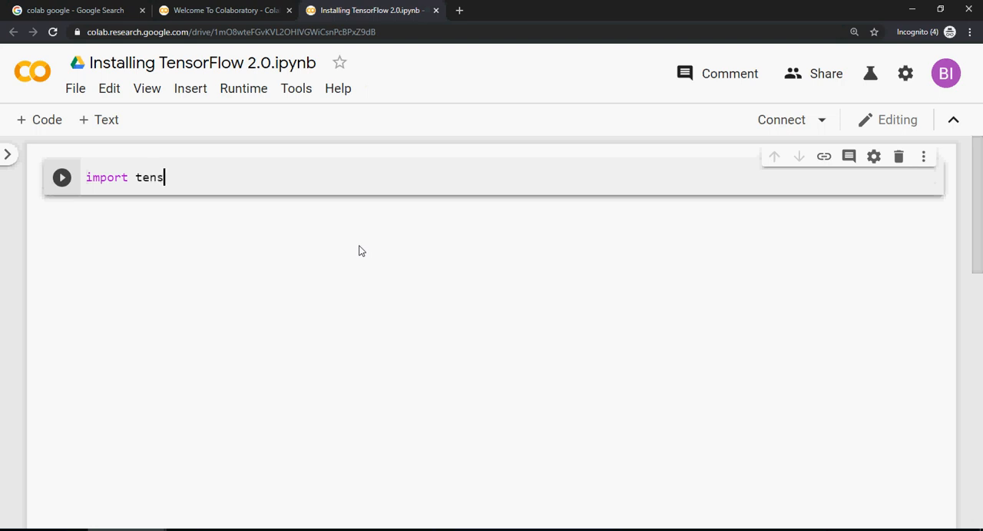
type("orflow as")
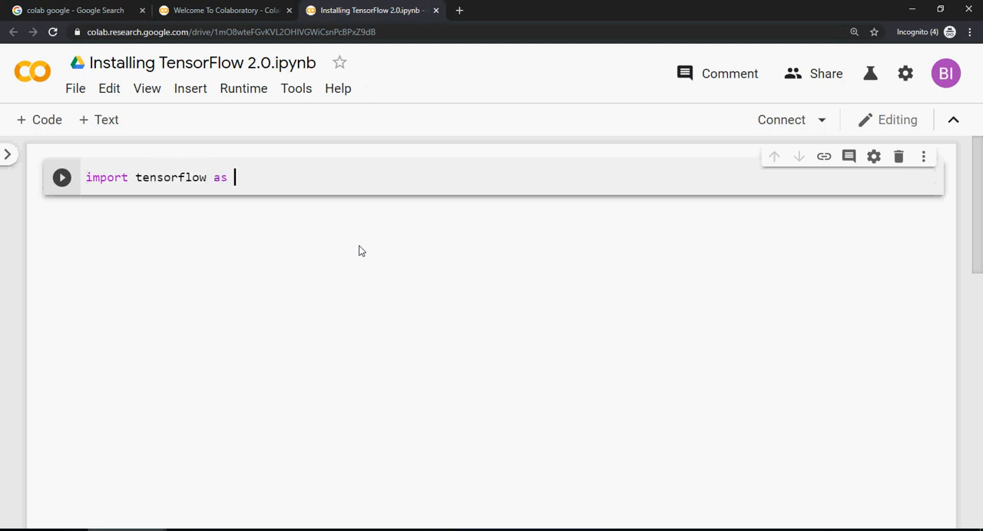
type("tf")
type("print")
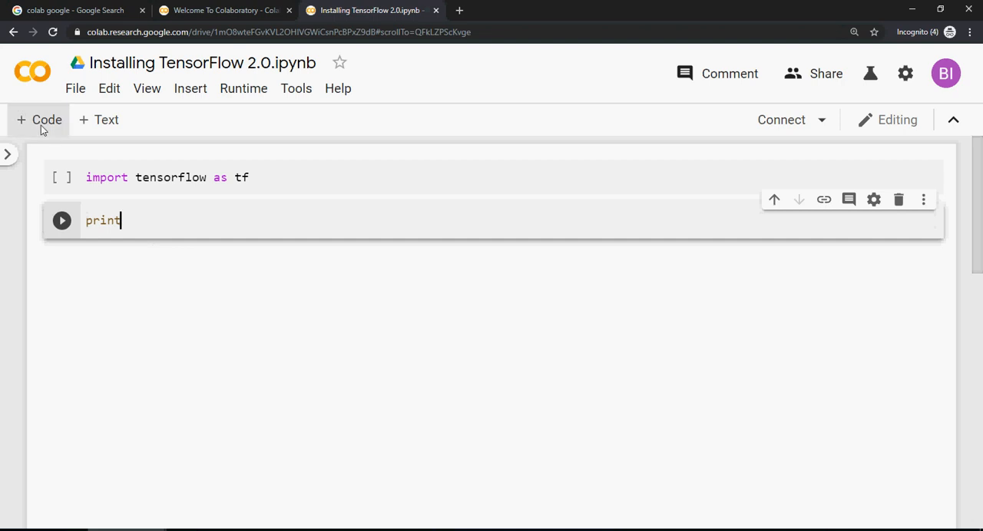
mouse_move(177, 244)
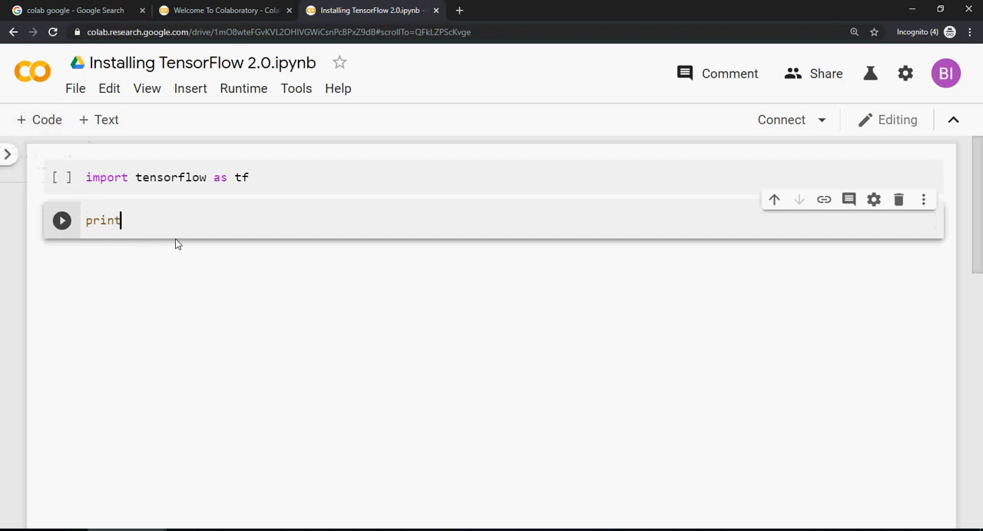
Write print(tf.__version__) in a second cell and run the import cell.
type("(tf.")
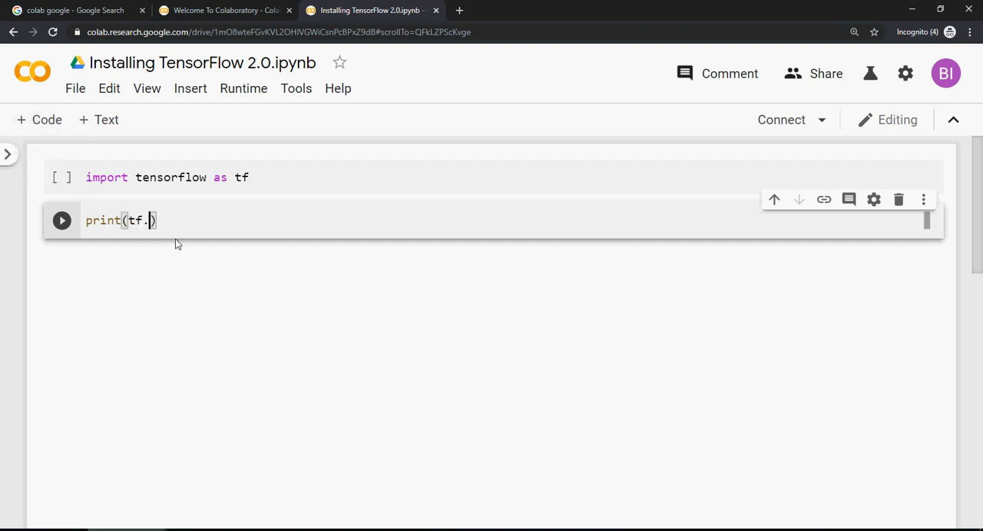
type("__versi")
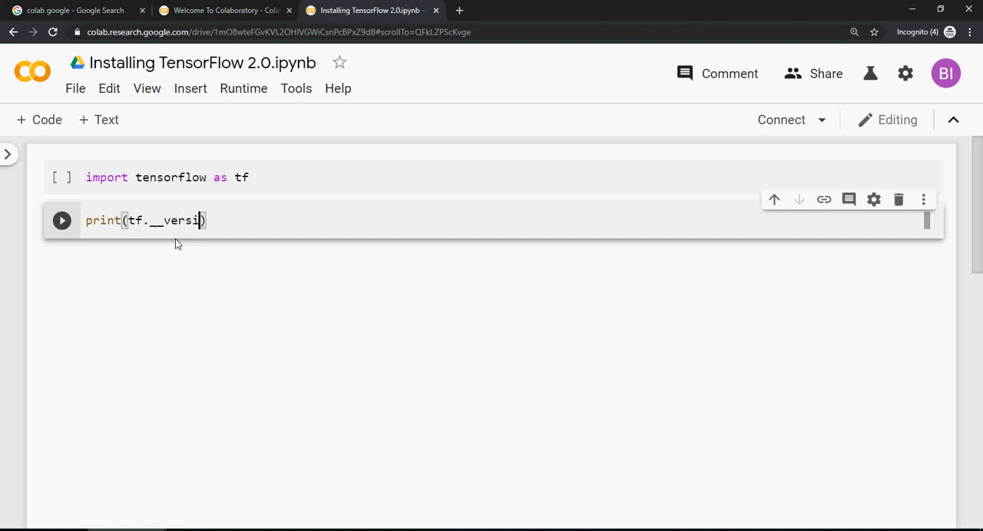
type("on__")
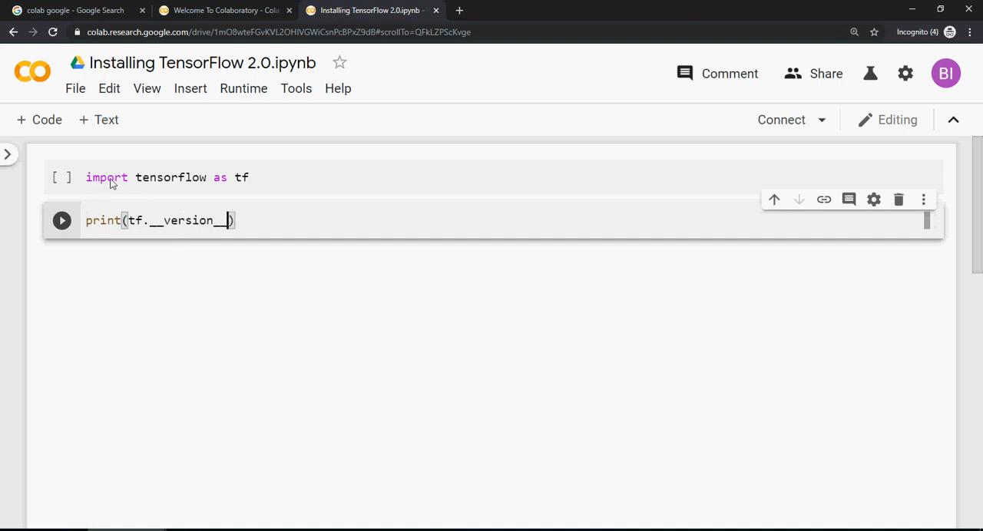
left_click(61, 178)
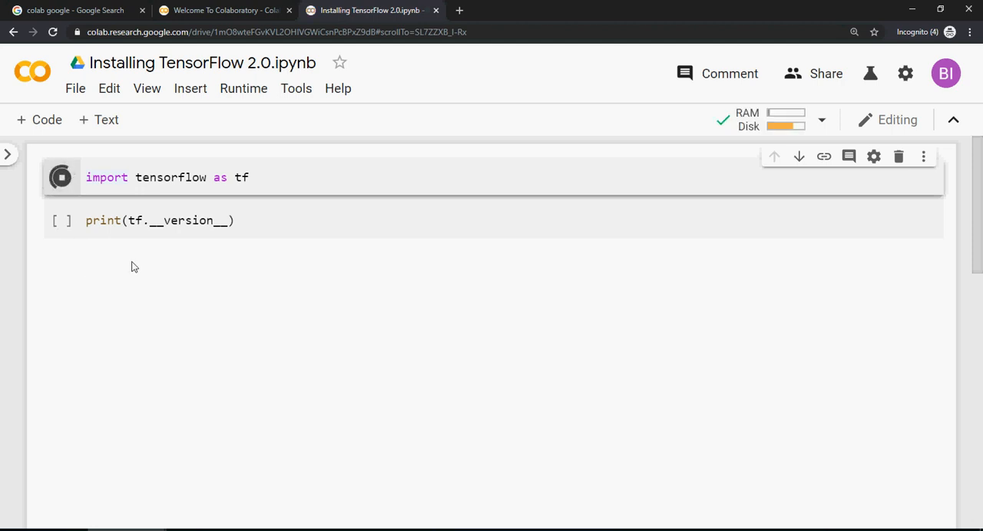
Run the print(tf.__version__) cell so it shows TensorFlow 1.15.0.
left_click(62, 177)
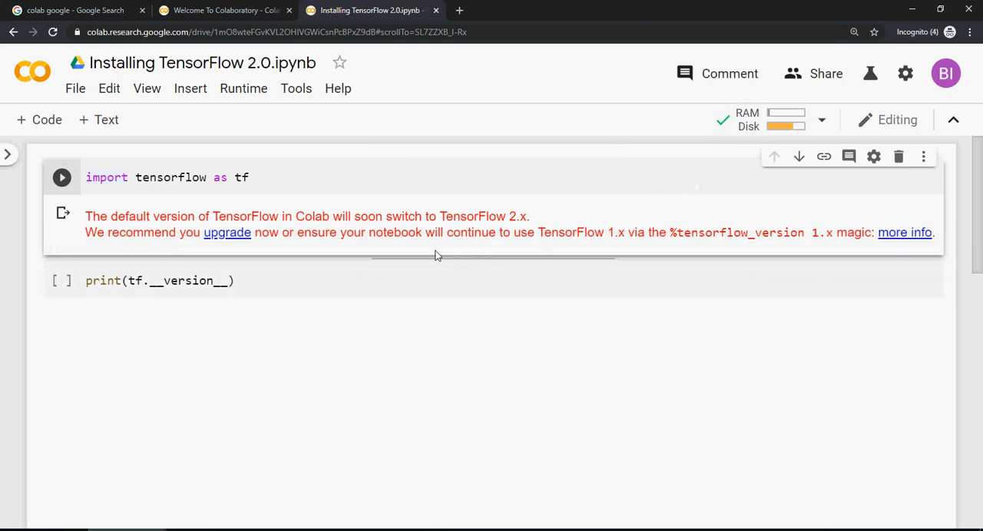
mouse_move(130, 225)
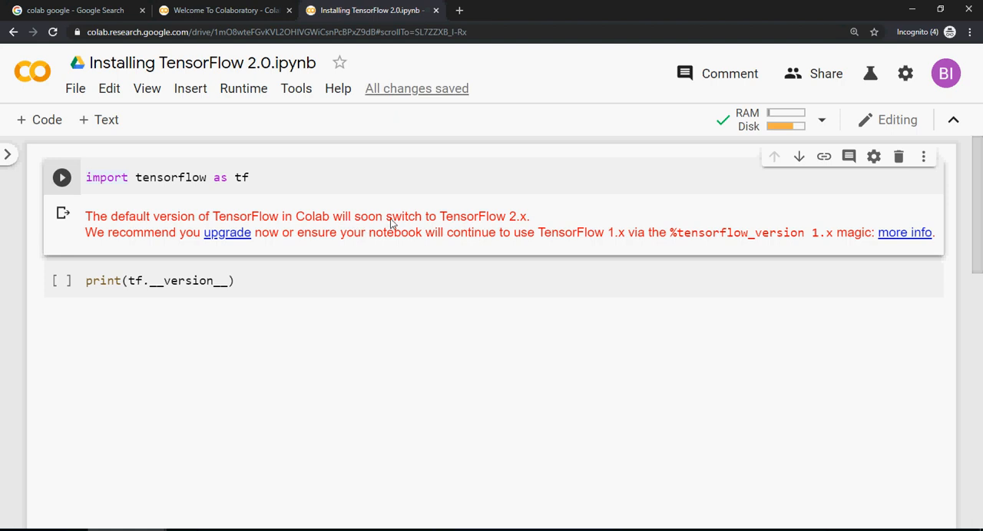
mouse_move(519, 223)
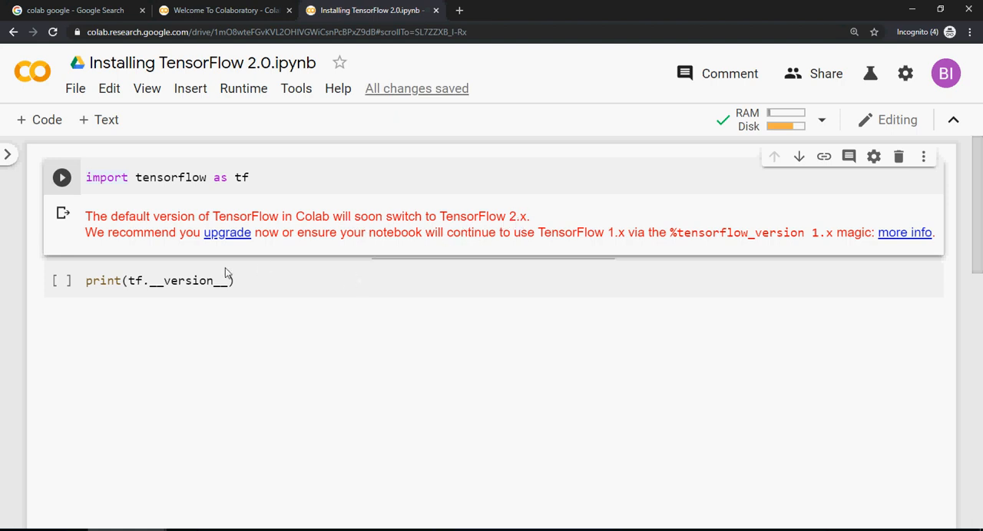
left_click(62, 280)
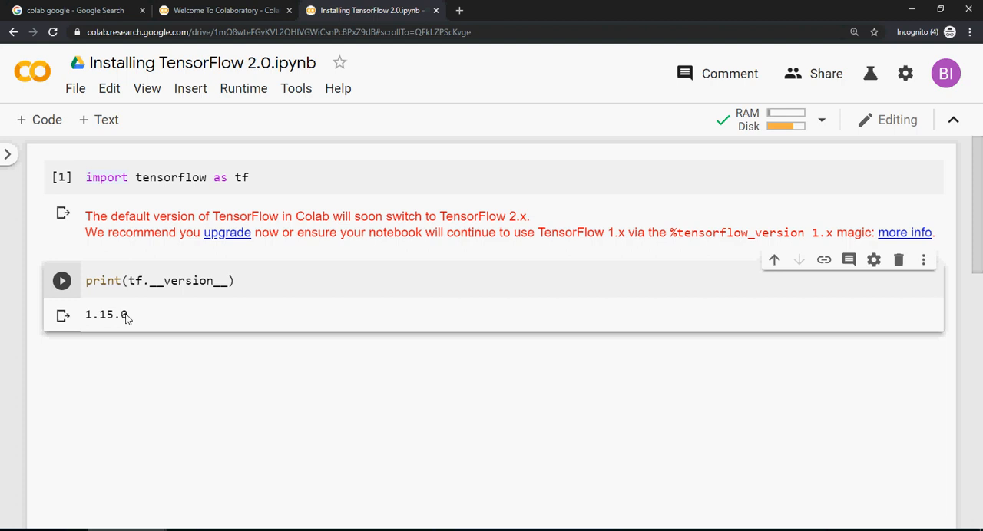
mouse_move(154, 335)
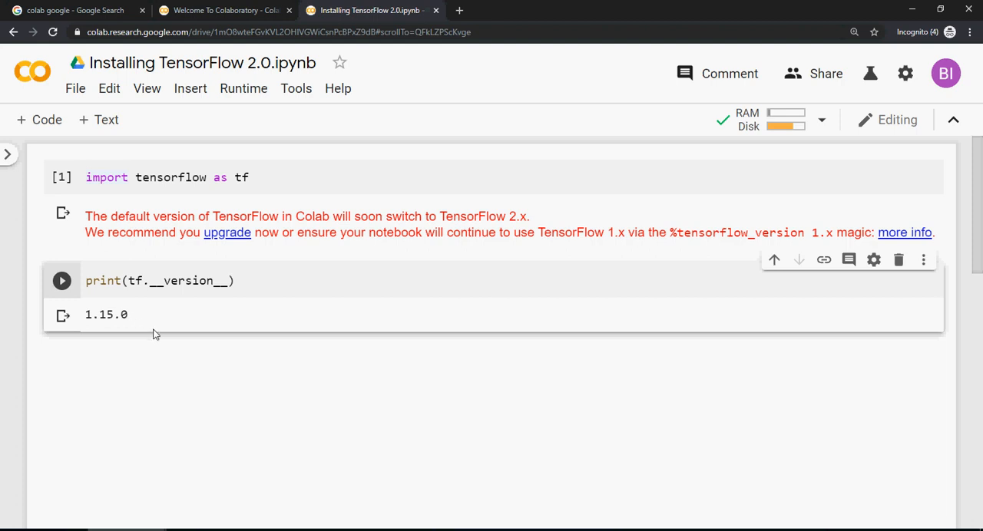
mouse_move(39, 120)
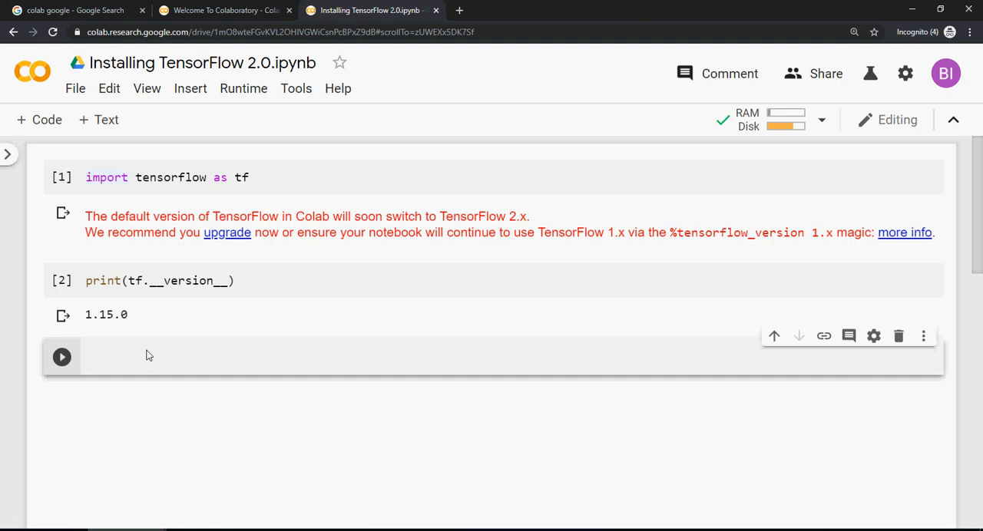
Run a new cell with '!pip install tensorflow==2.0' to start the installation.
type("!pip")
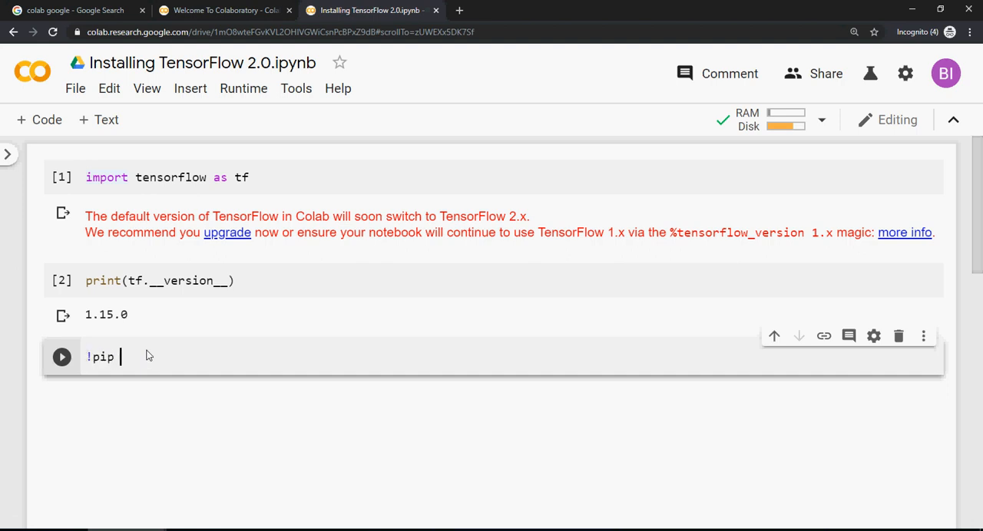
type("in")
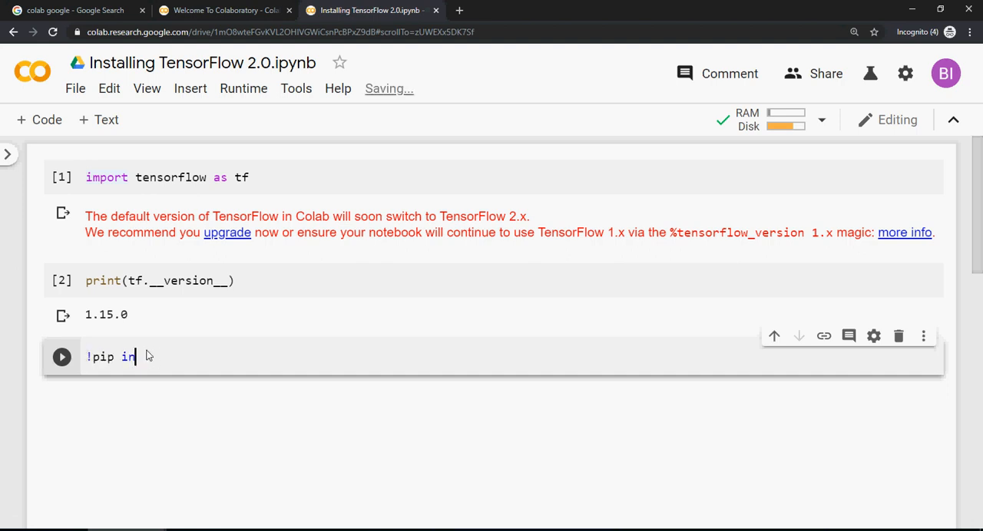
type("stall tens")
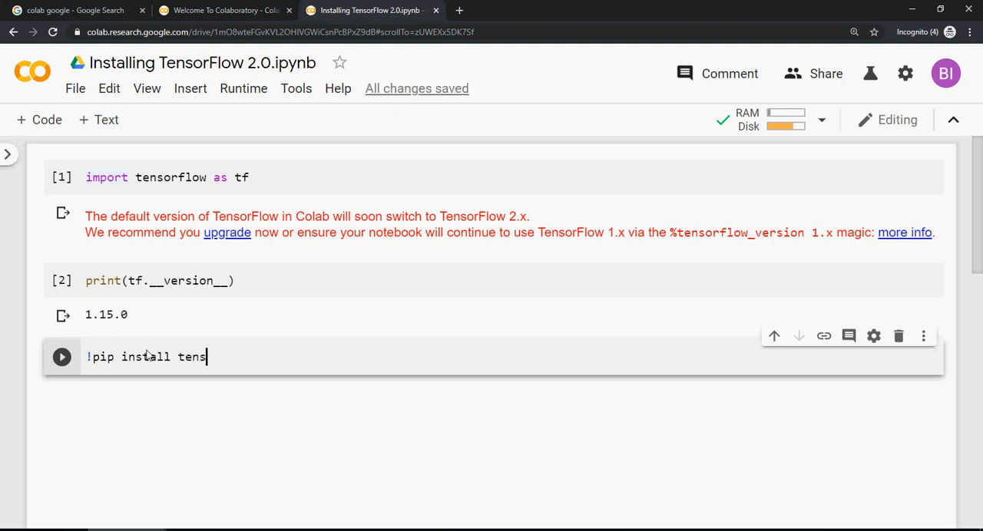
type("orflow")
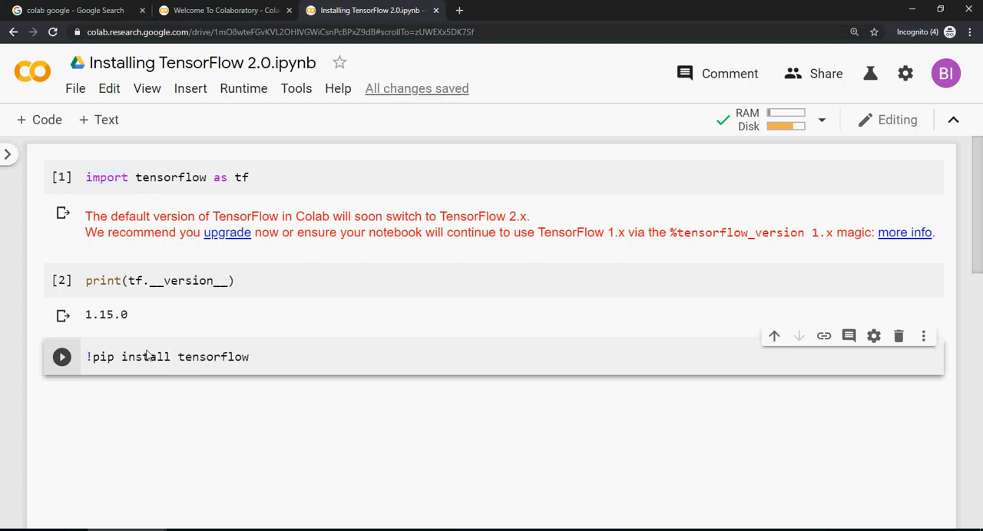
type("==2.0")
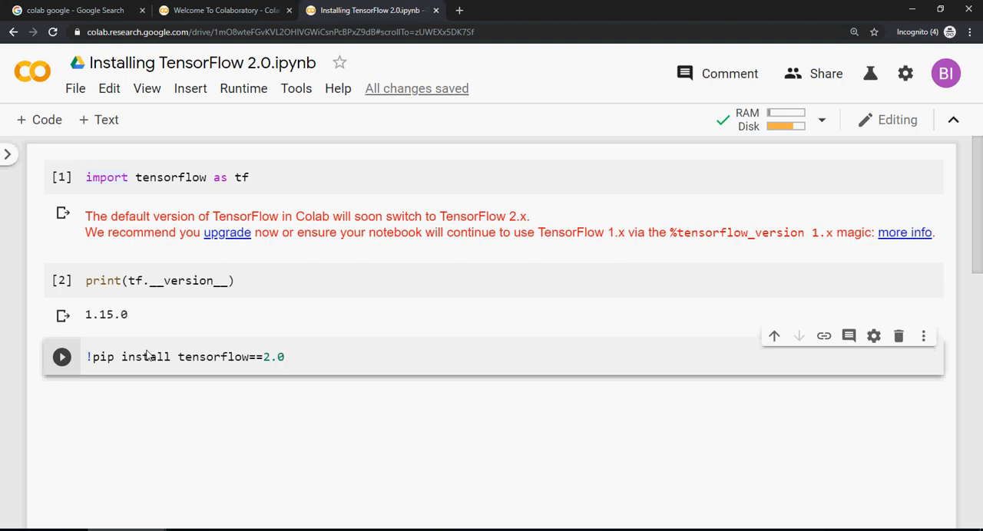
mouse_move(152, 374)
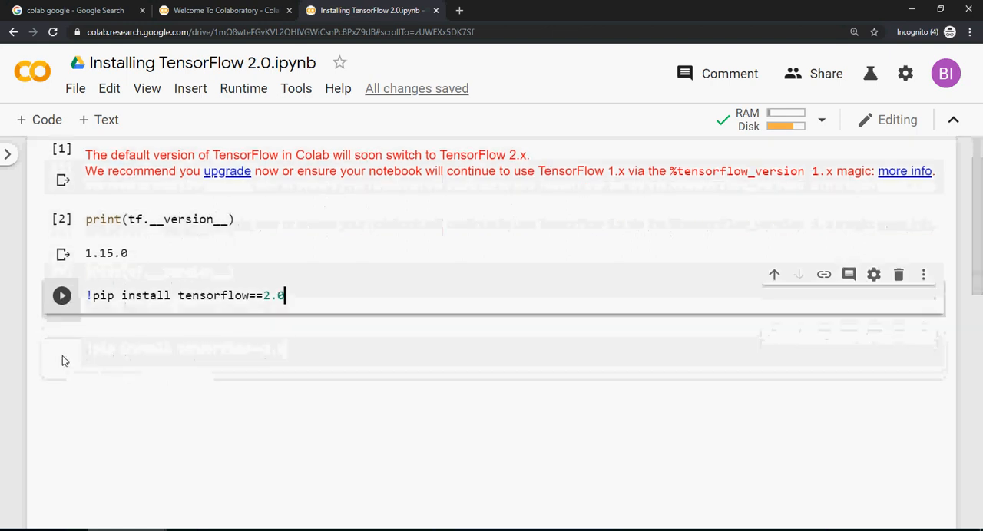
left_click(62, 295)
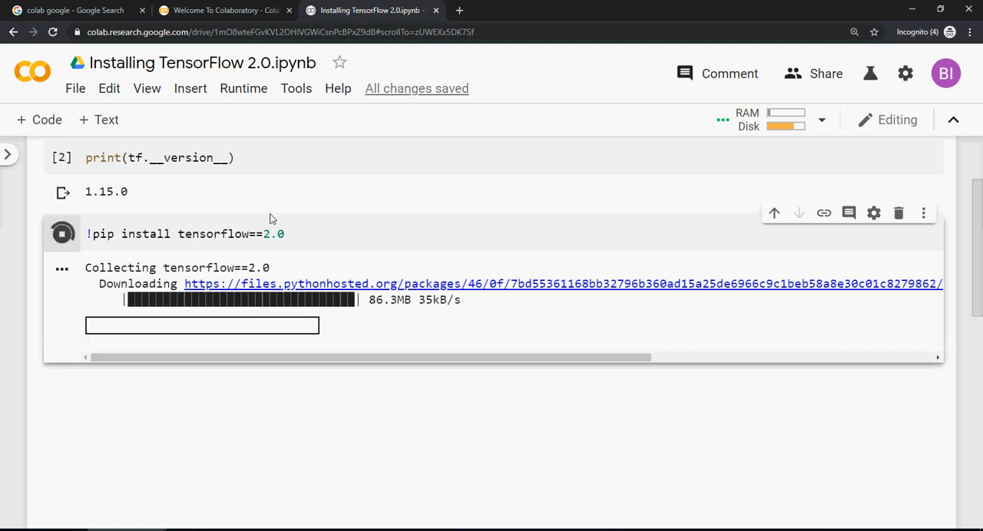
scroll("up", 3)
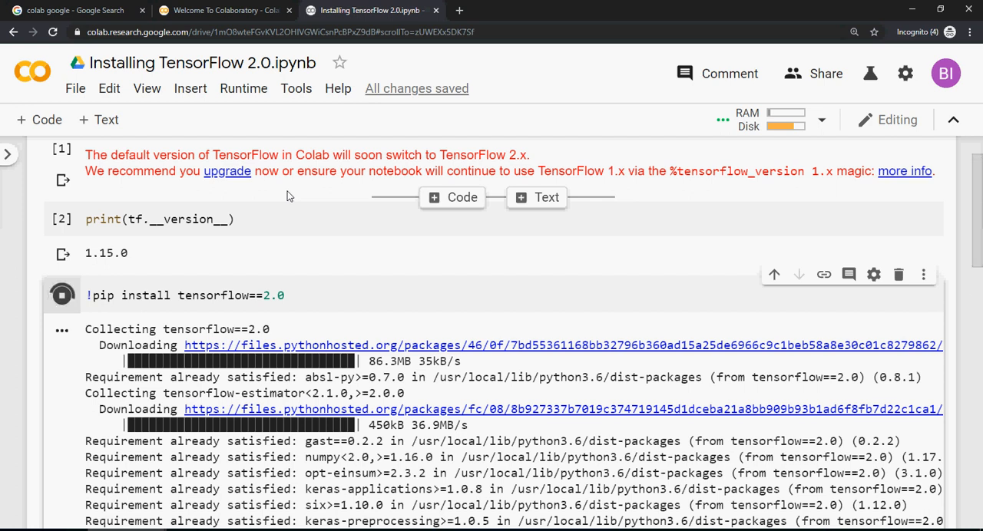
mouse_move(243, 135)
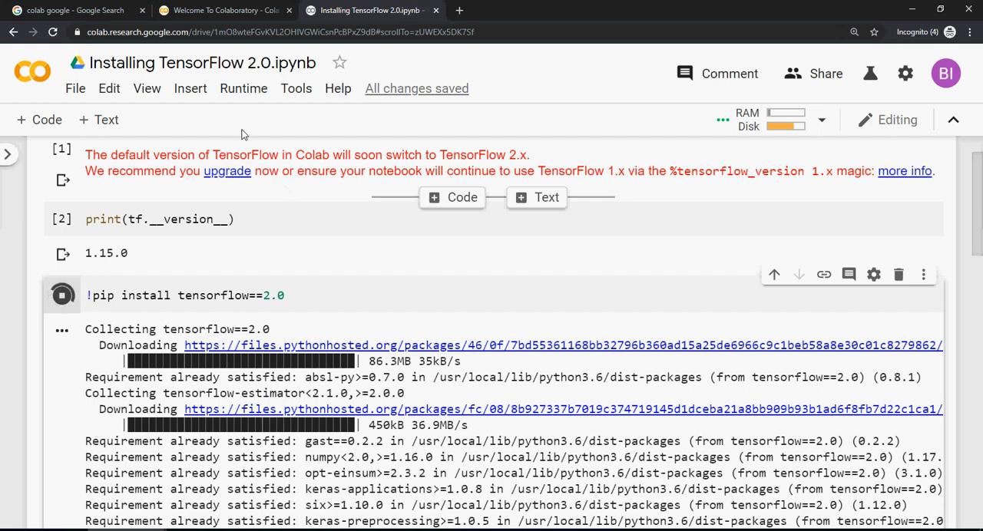
left_click(243, 87)
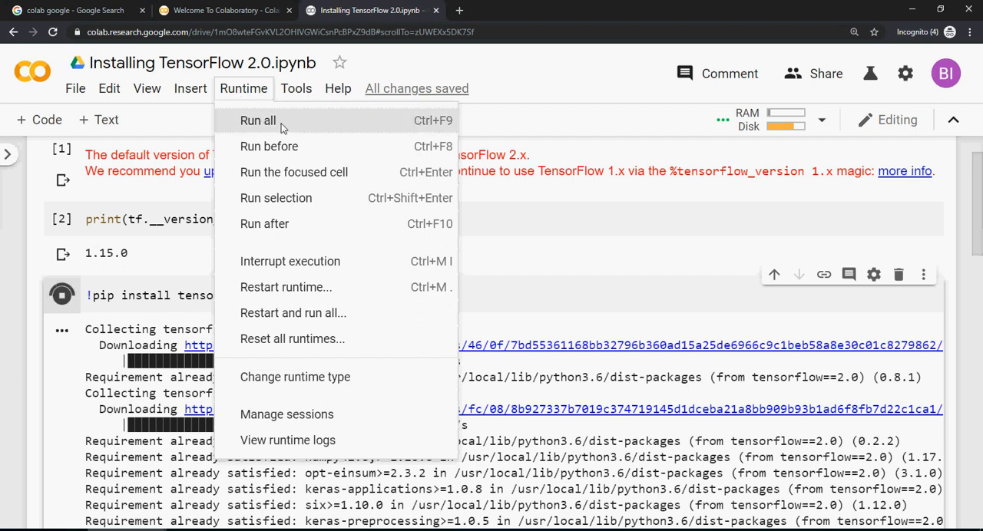
mouse_move(141, 151)
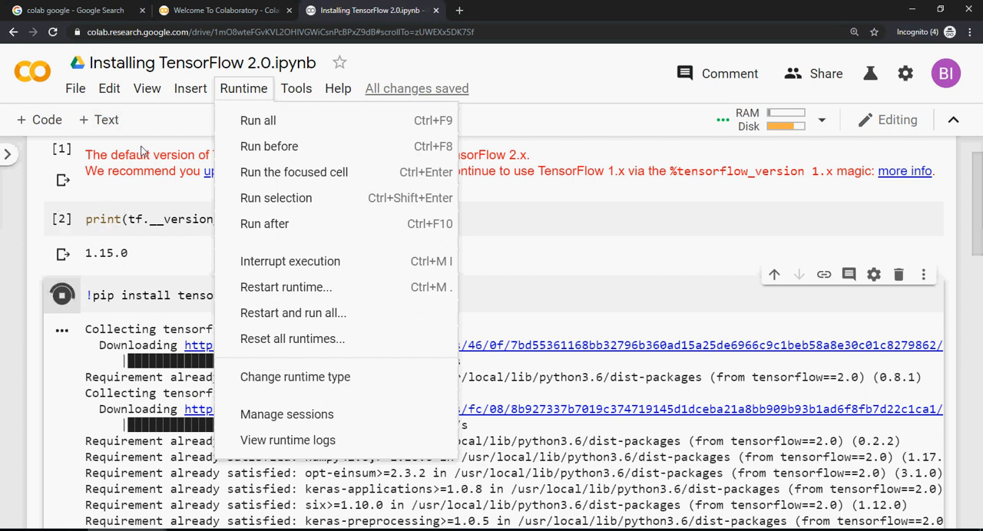
mouse_move(269, 146)
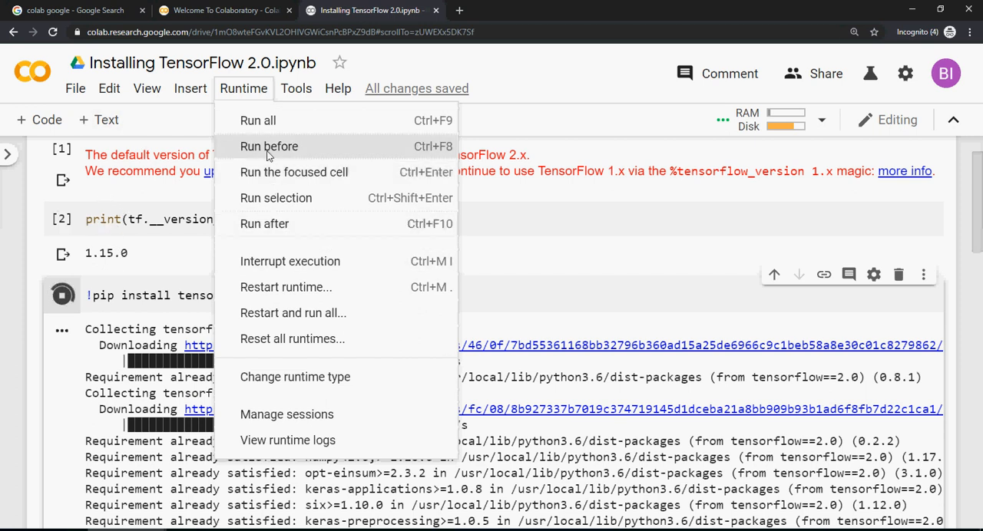
mouse_move(276, 198)
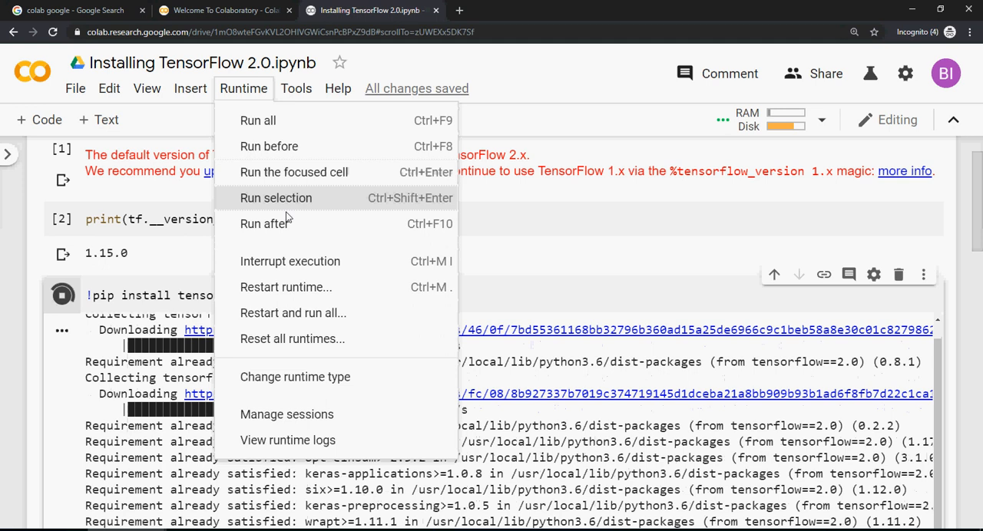
mouse_move(294, 378)
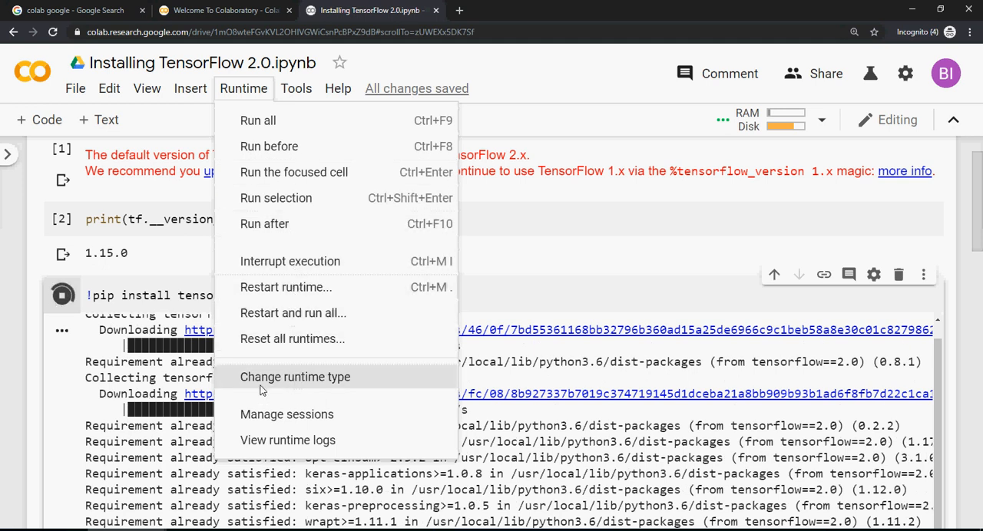
mouse_move(310, 385)
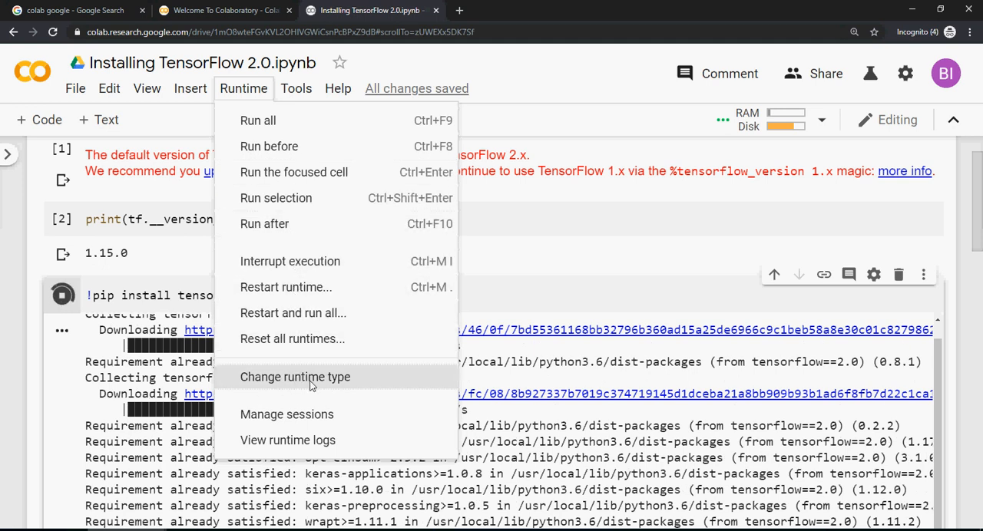
Bring up the notebook settings from Runtime > Change runtime type.
left_click(294, 378)
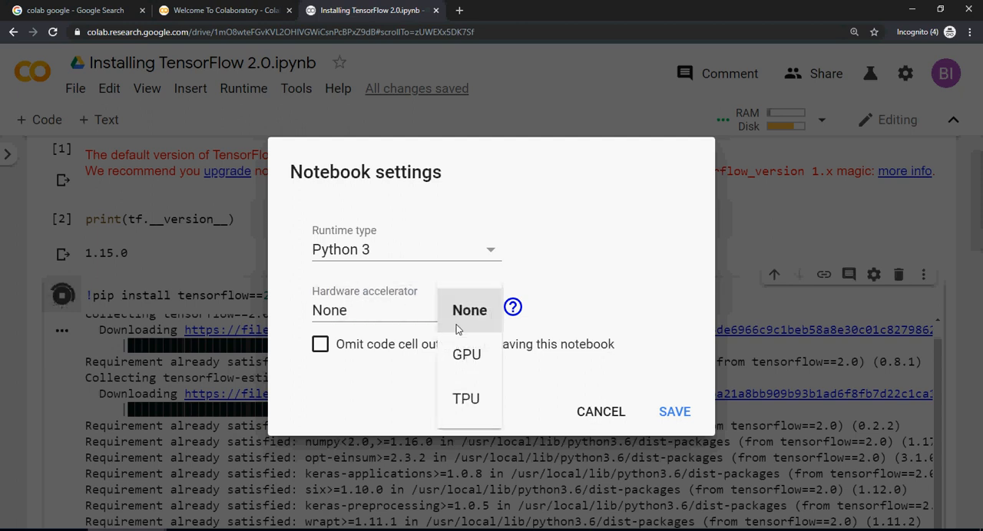
mouse_move(460, 339)
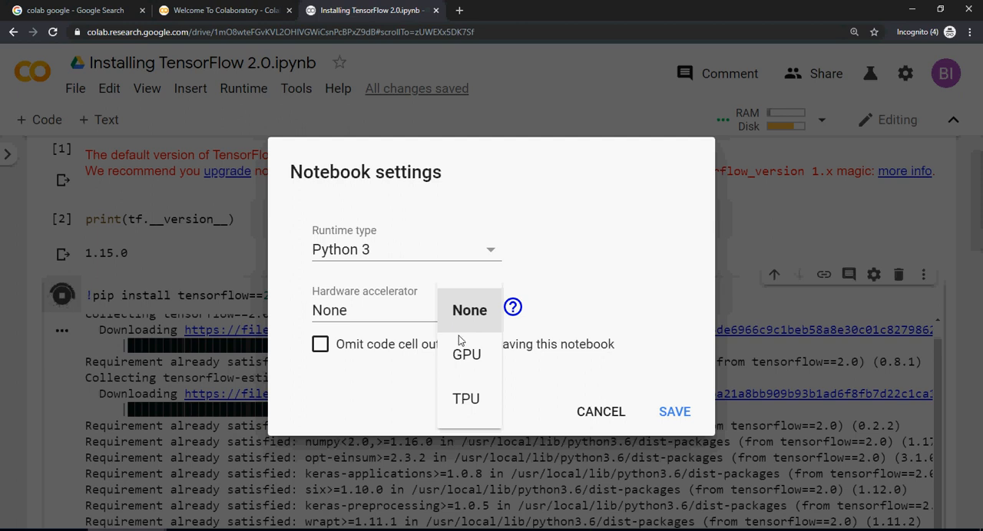
mouse_move(463, 402)
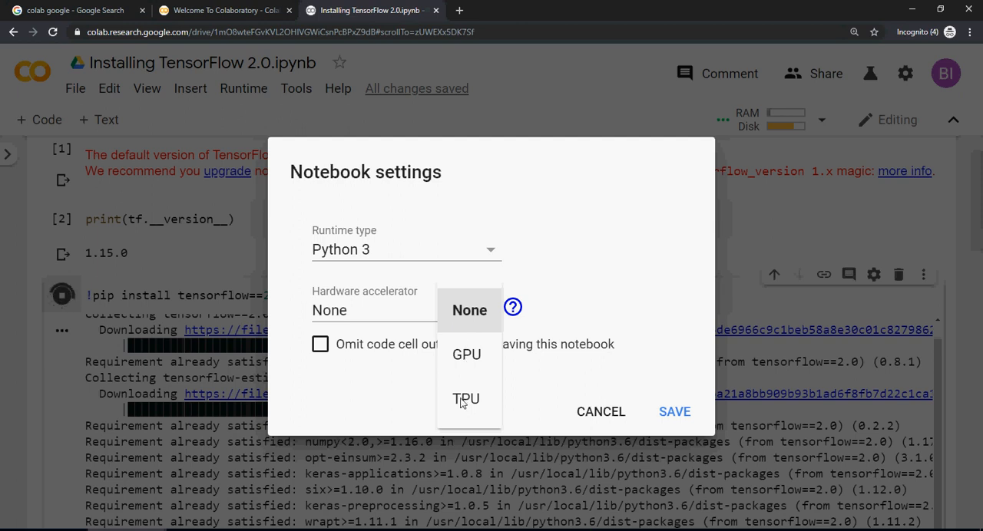
Choose GPU as the hardware accelerator in the notebook settings dialog.
left_click(467, 353)
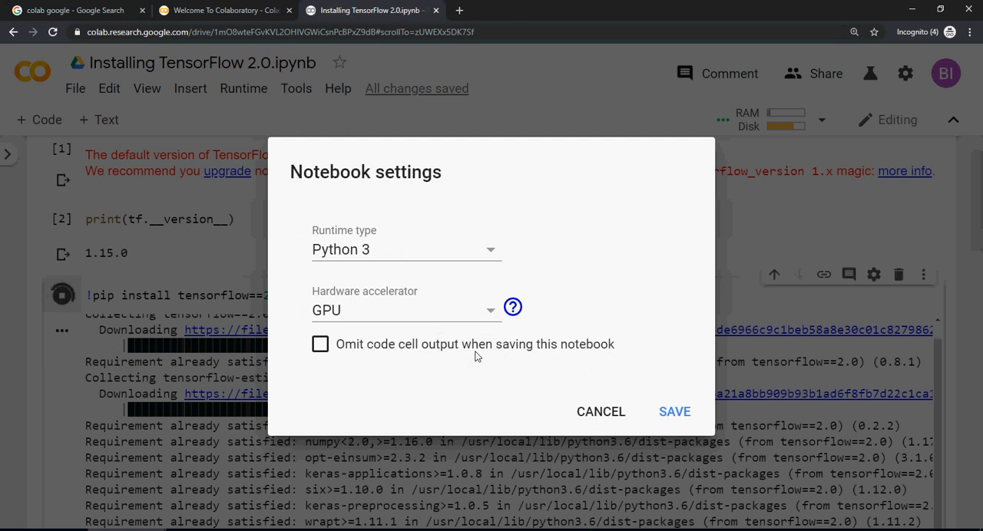
mouse_move(105, 311)
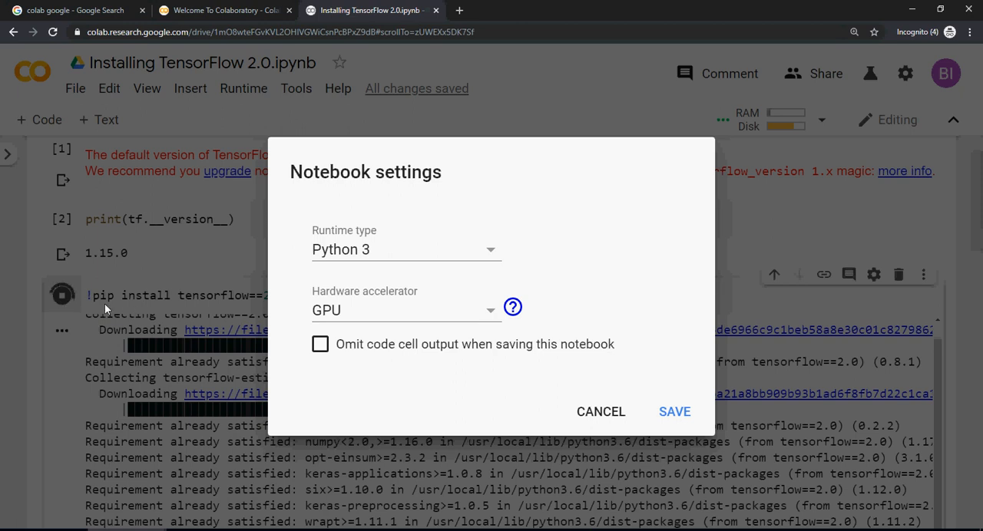
mouse_move(715, 460)
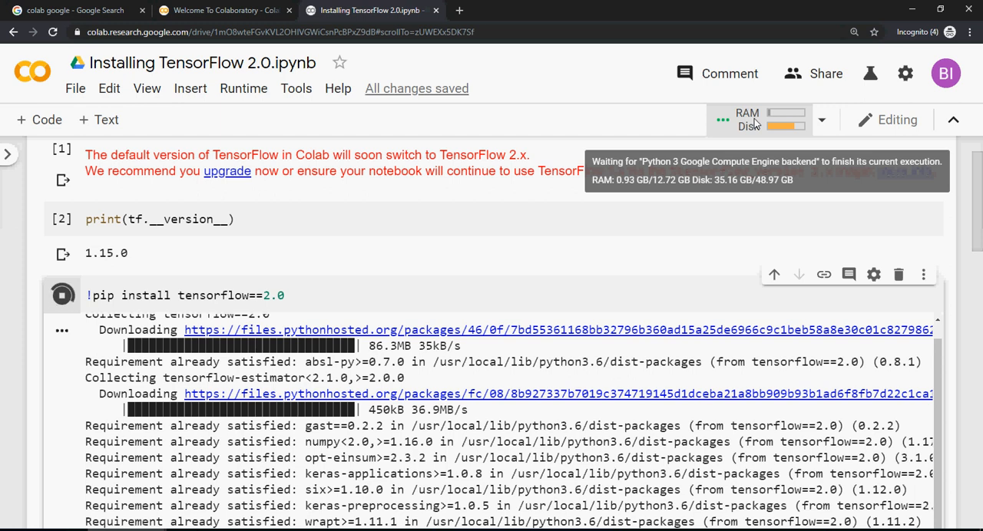
Scroll the pip output to confirm tensorflow-2.0.0 installed and the restart-runtime warning.
scroll("down", 3)
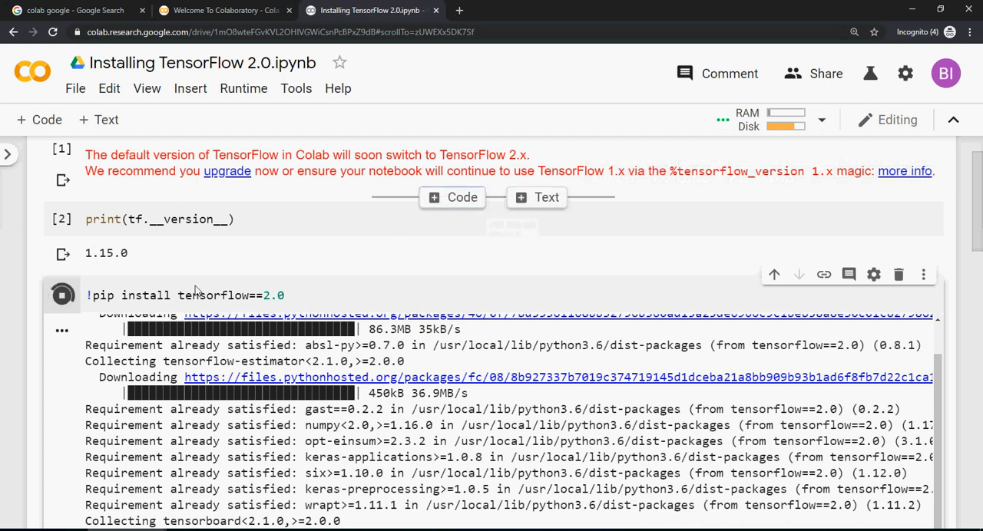
mouse_move(34, 312)
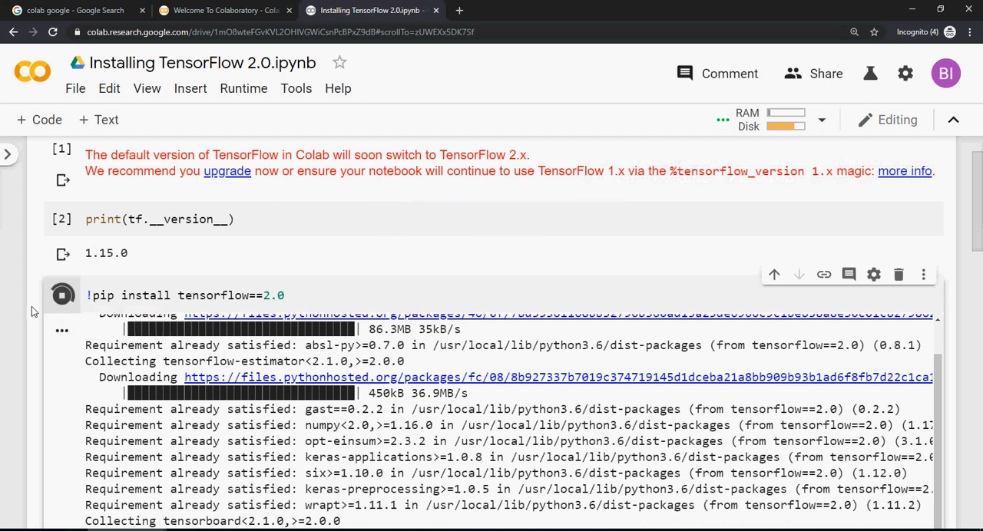
scroll("up", 3)
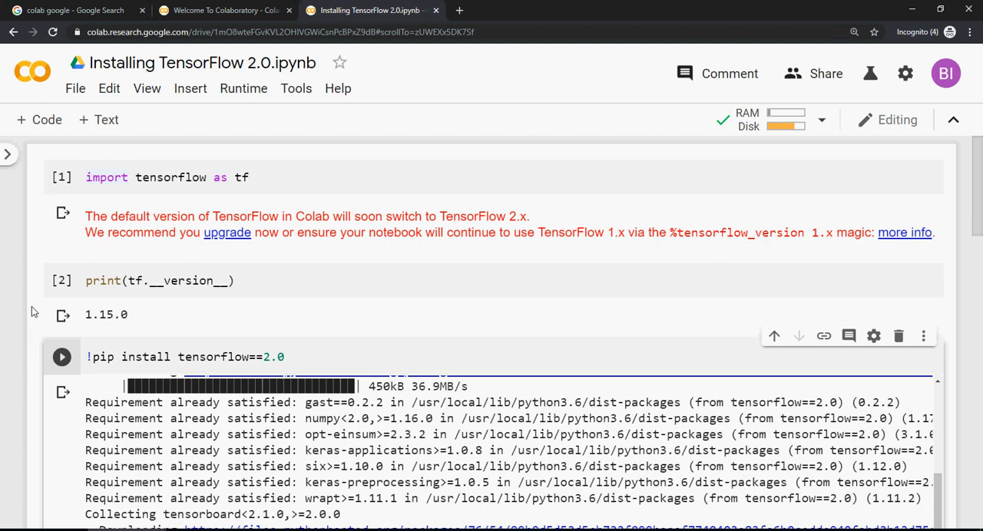
scroll("down", 3)
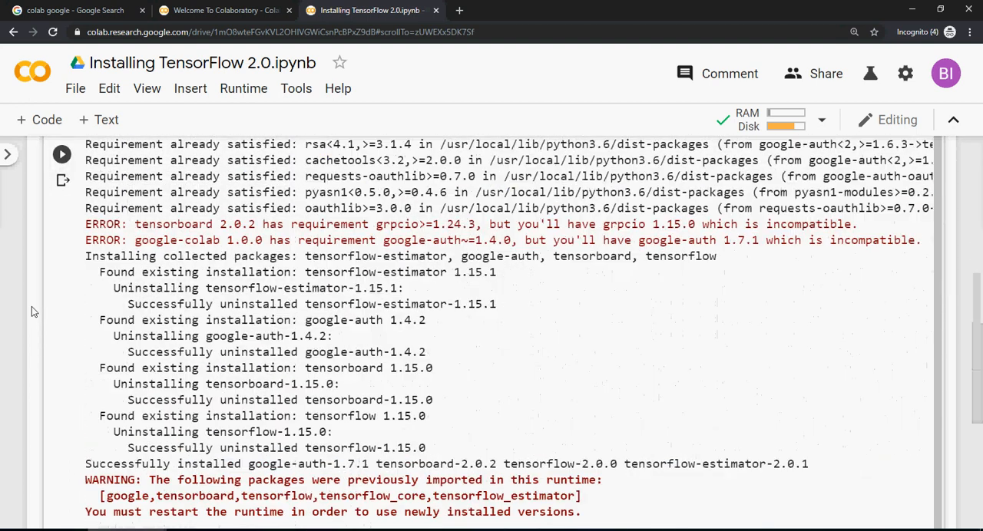
scroll("down", 3)
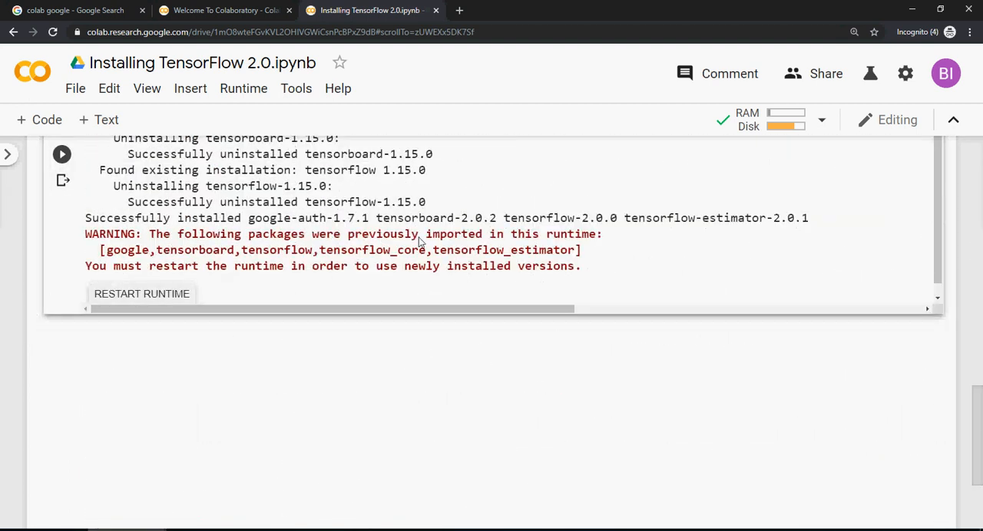
mouse_move(234, 283)
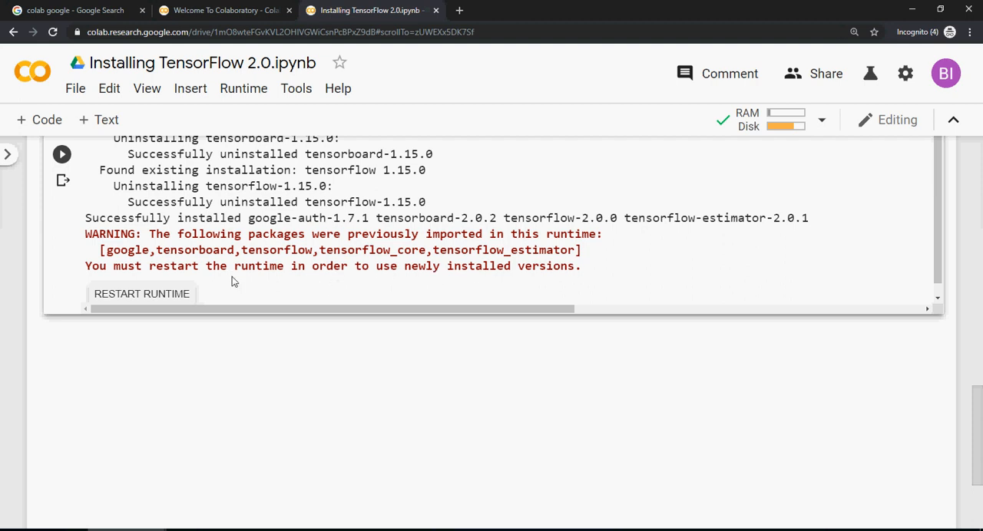
mouse_move(328, 270)
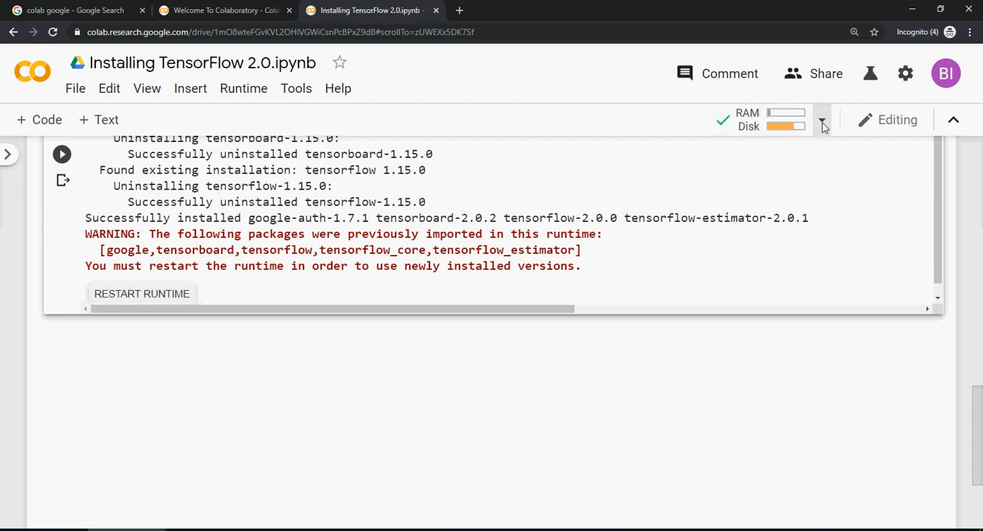
Restart the runtime via Runtime > Restart runtime and confirm YES.
left_click(820, 119)
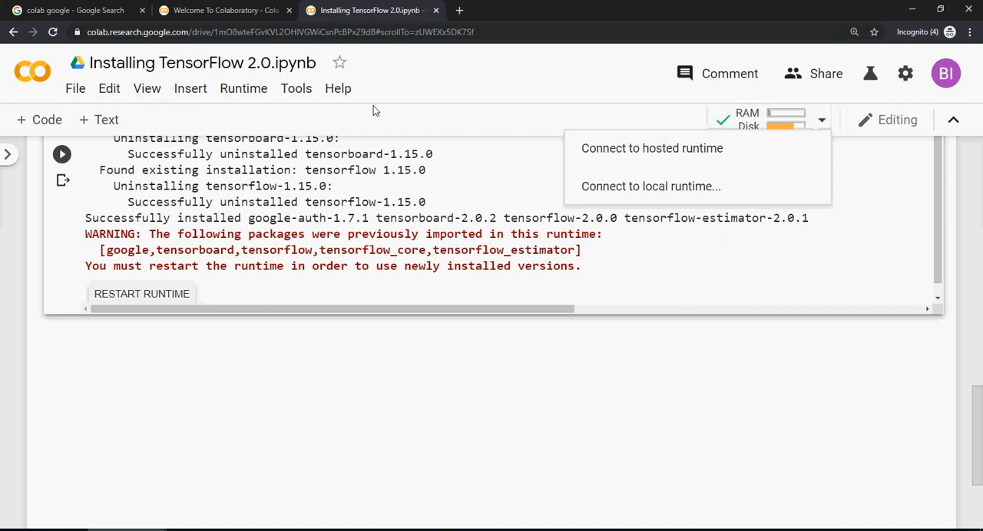
left_click(243, 88)
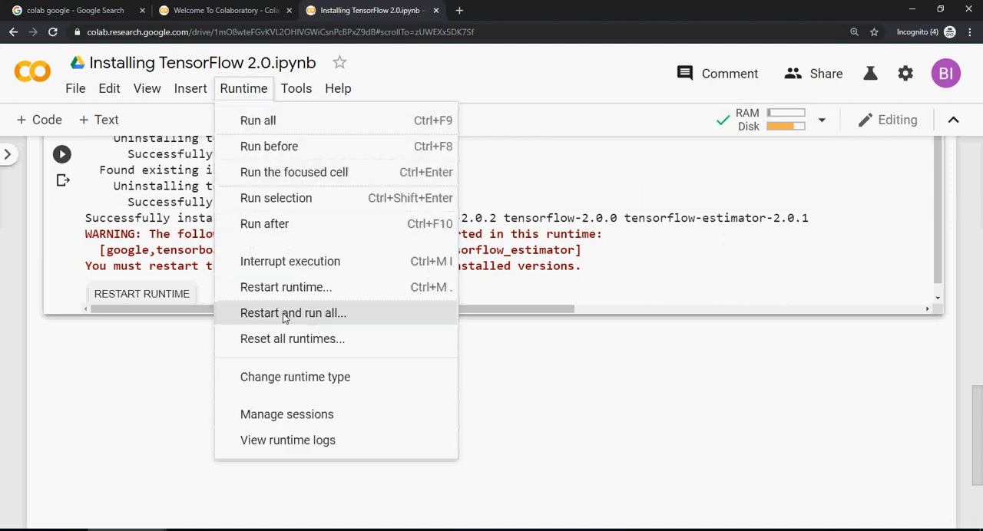
mouse_move(292, 338)
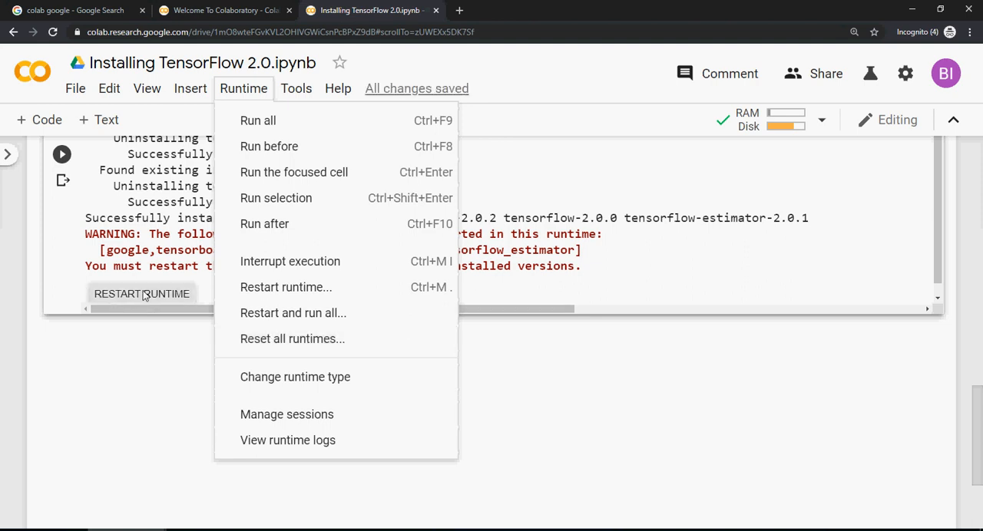
left_click(286, 285)
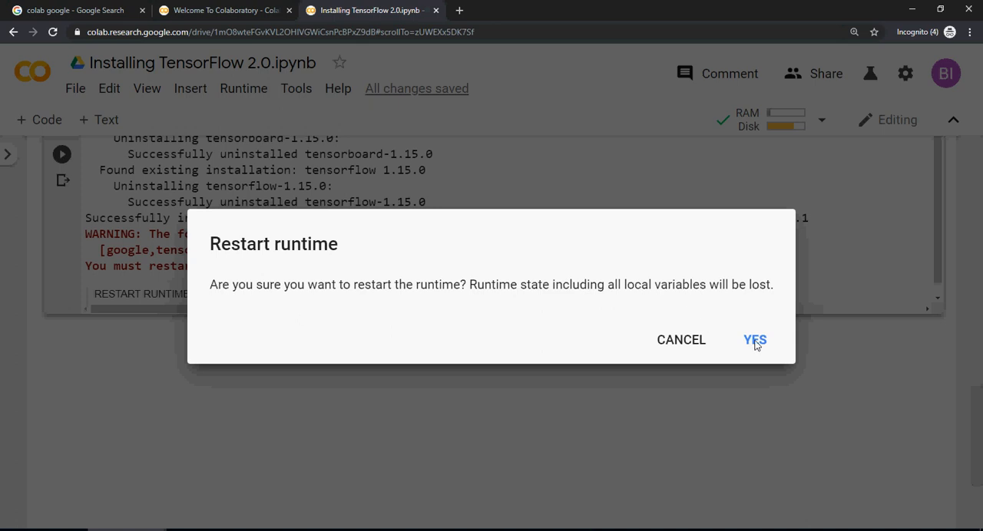
left_click(754, 340)
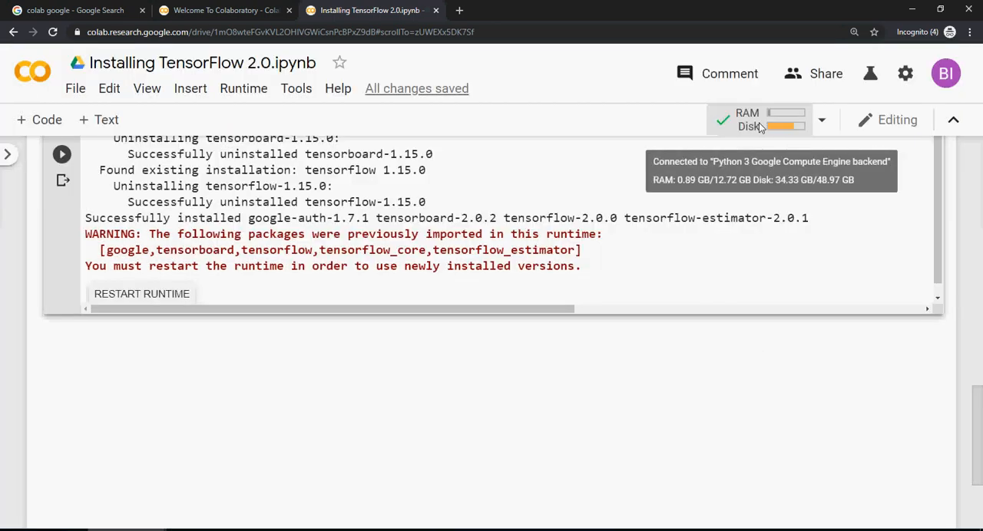
mouse_move(54, 372)
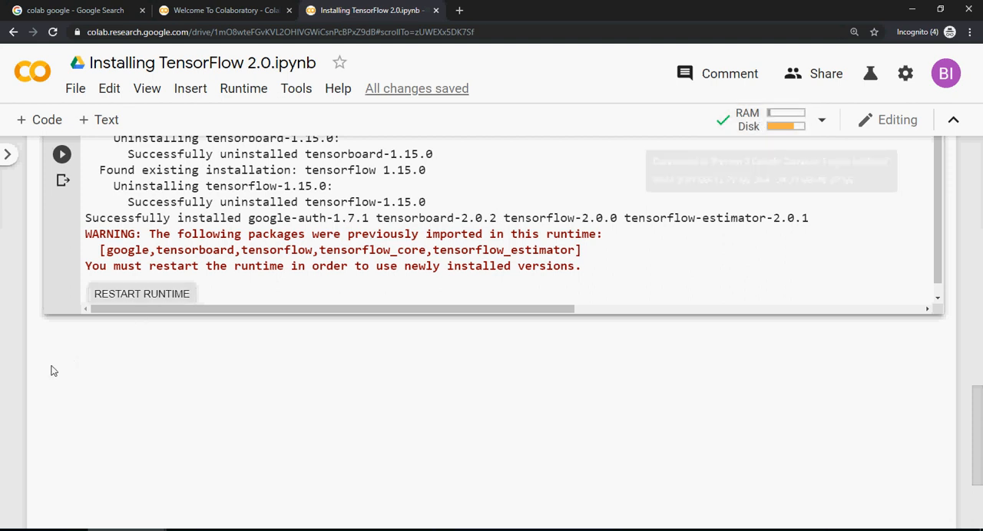
Comment out the pip install line with #, then rerun the import and version cells printing 2.0.0.
scroll("up", 3)
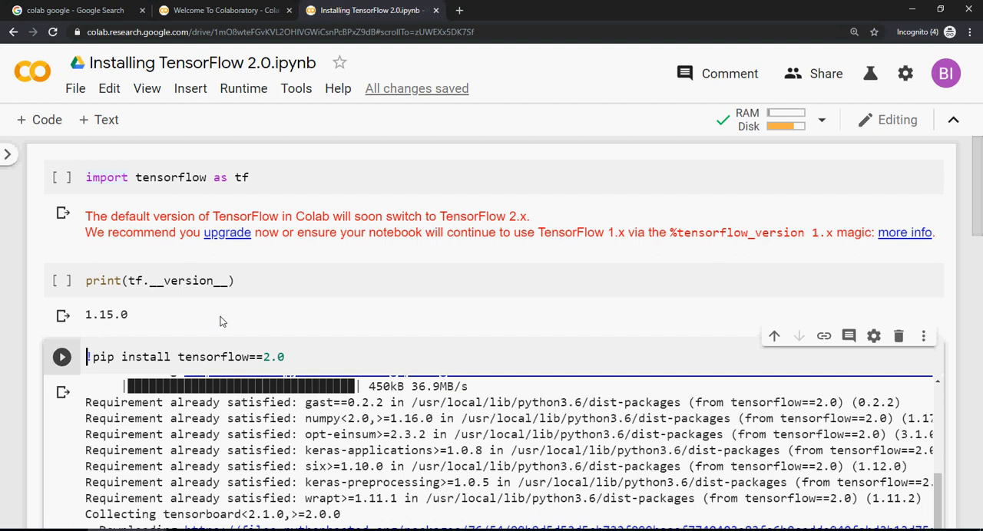
type("#")
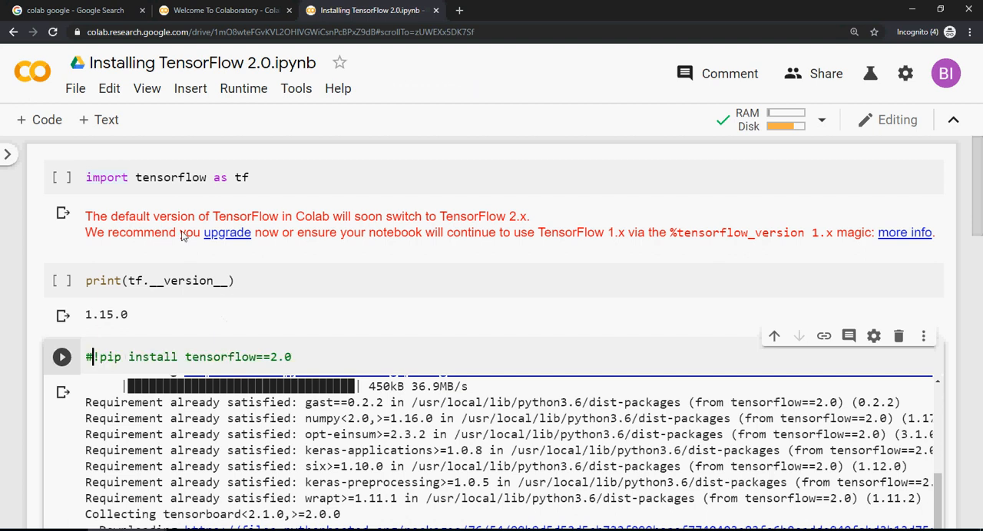
left_click(170, 178)
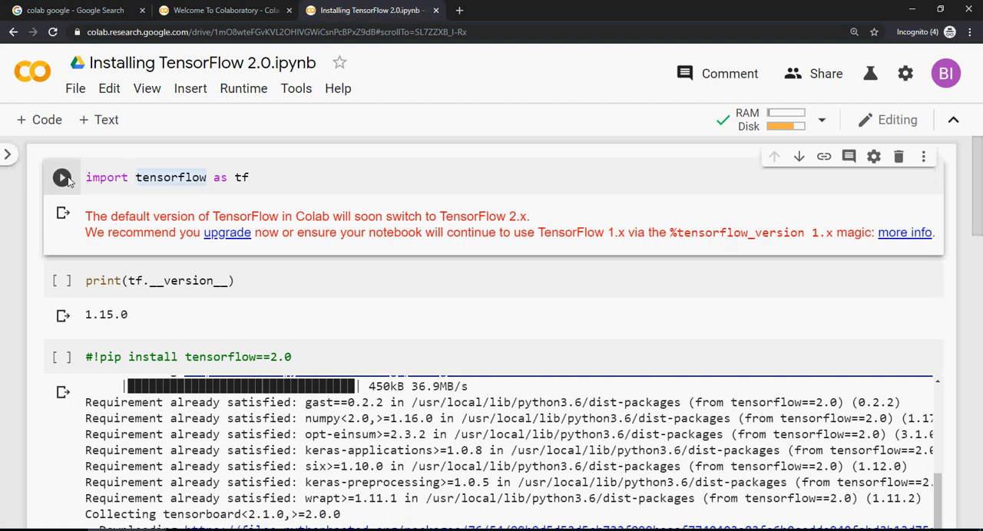
left_click(61, 178)
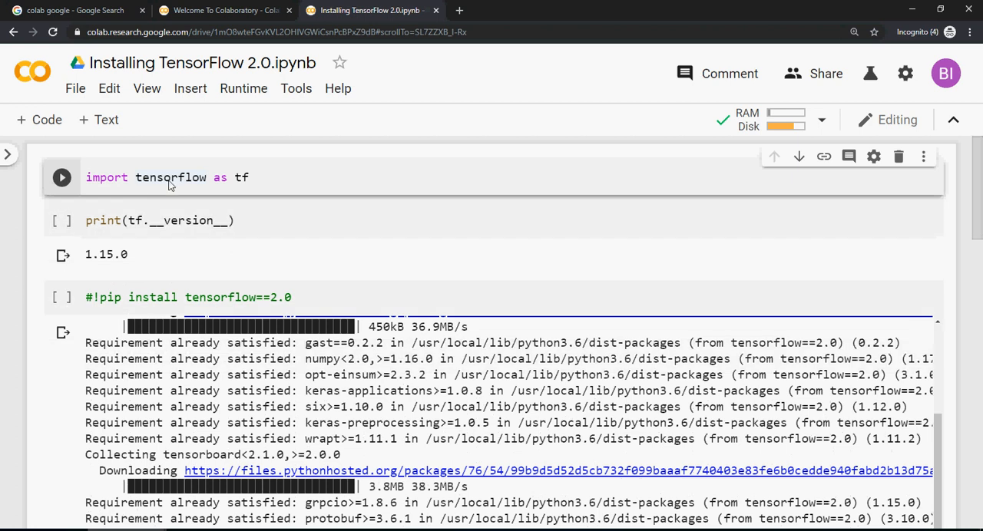
left_click(62, 221)
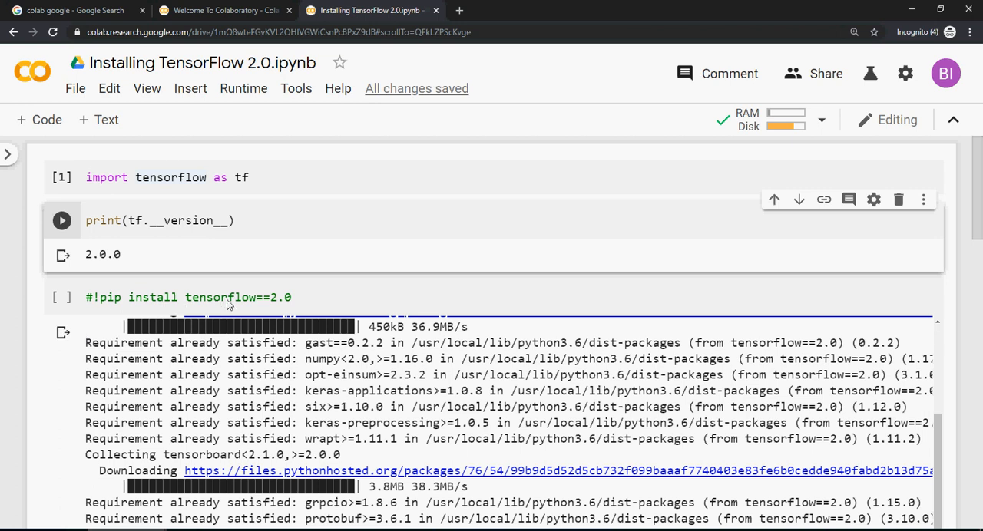
mouse_move(304, 304)
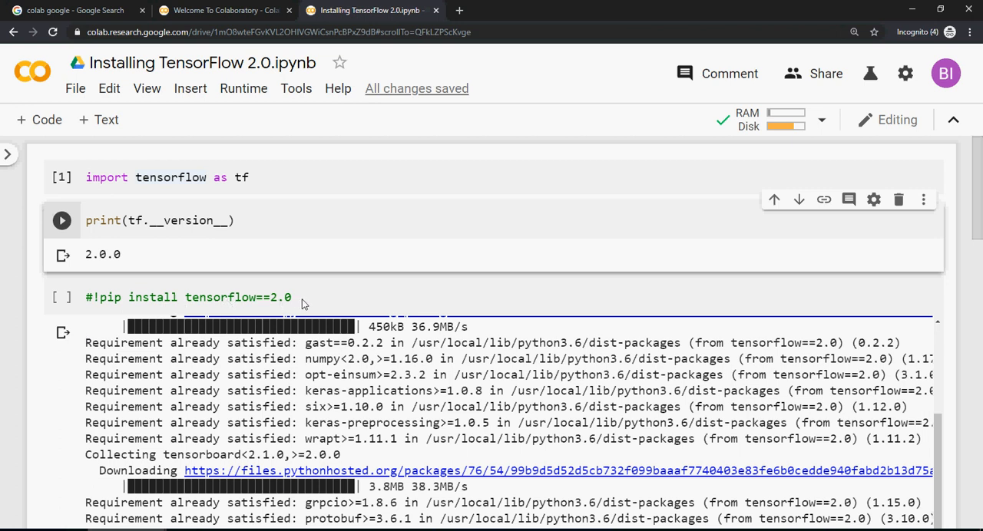